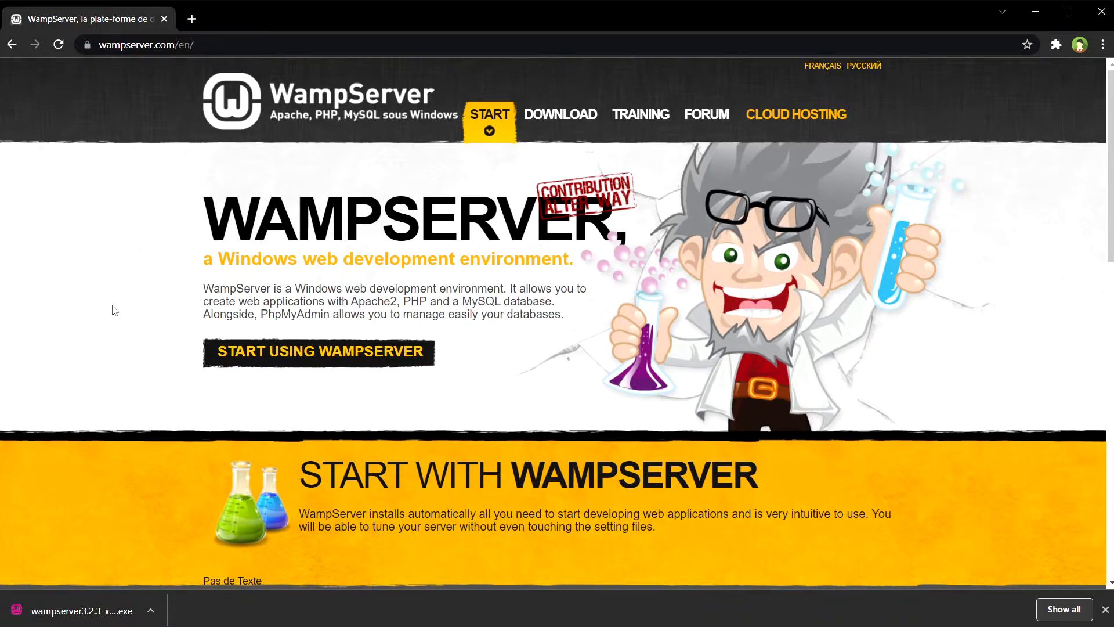
# - Choose the WAMPSERVER 64 BITS (X64) 3.2.0 download and follow the direct link to SourceForge
pyautogui.scroll(-3)
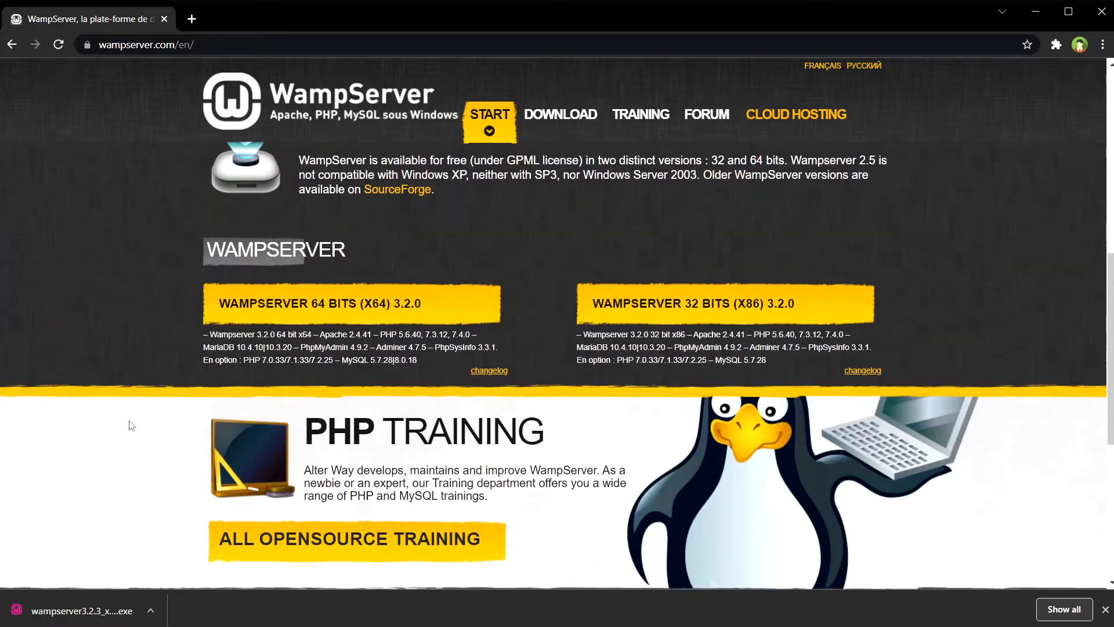
pyautogui.scroll(3)
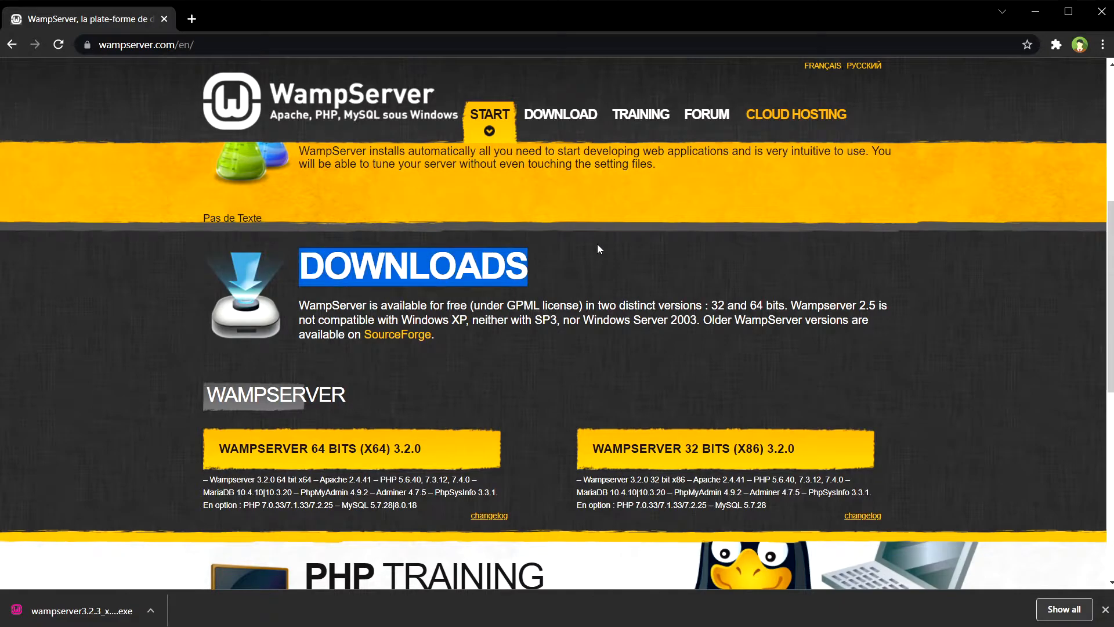
pyautogui.click(352, 448)
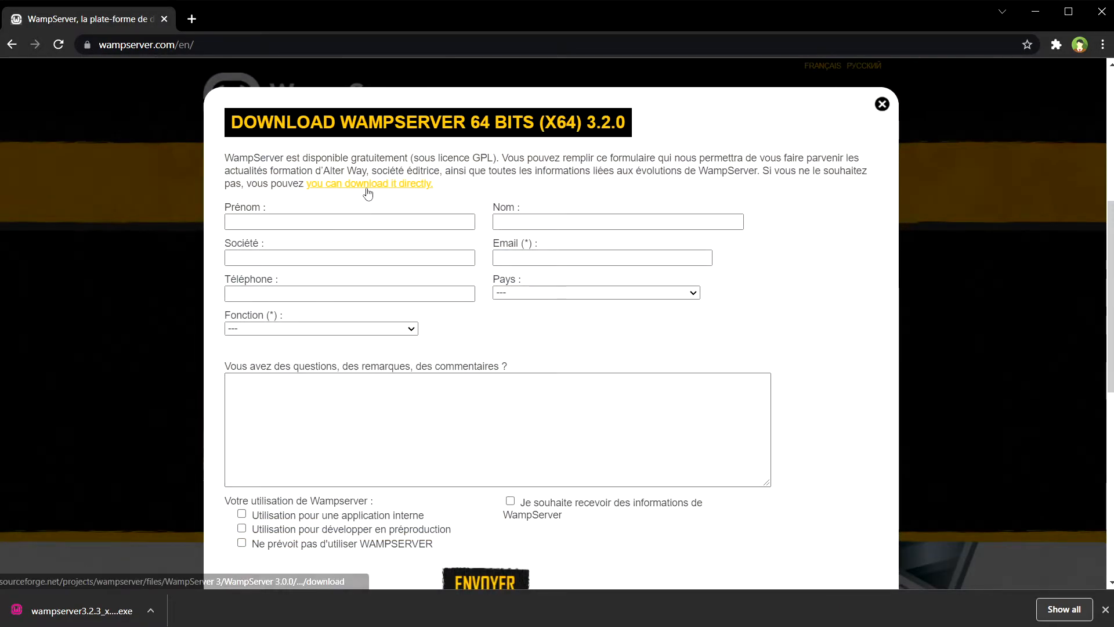
pyautogui.click(369, 184)
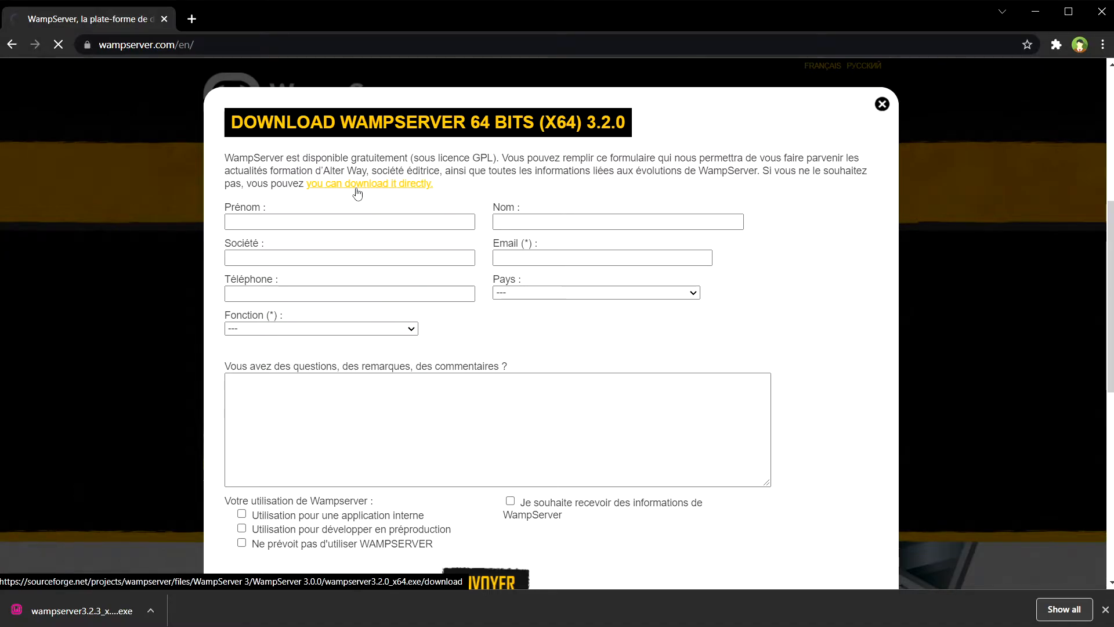
pyautogui.click(368, 183)
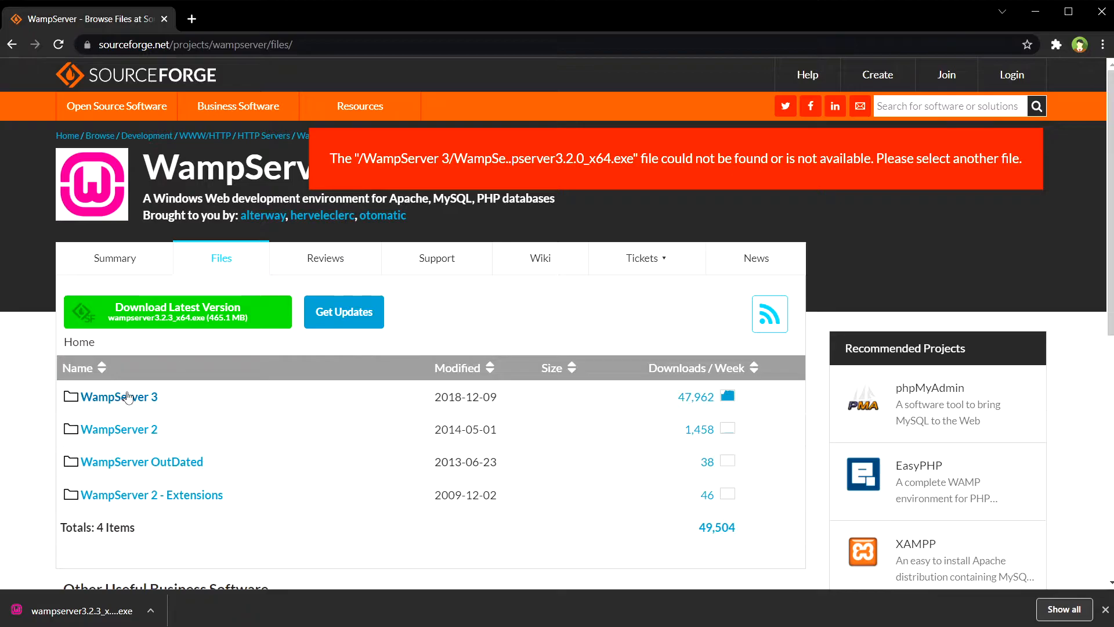
# - Navigate into WampServer 3 > WampServer 3.0.0 and review the wampserver3.2.3 x64/x86 installers
pyautogui.click(118, 397)
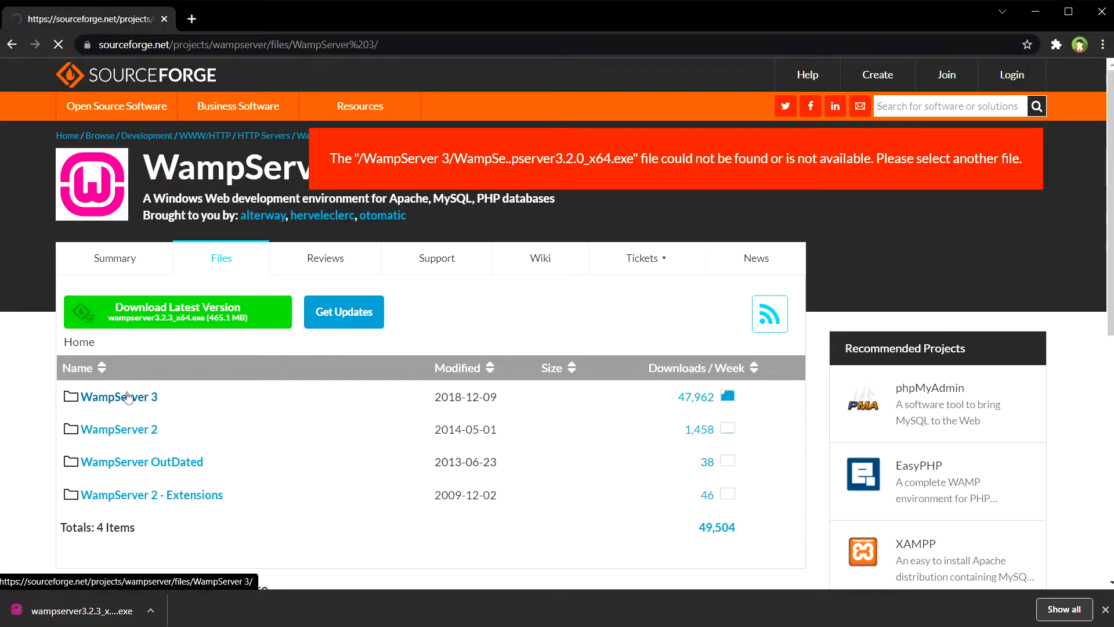
pyautogui.click(118, 397)
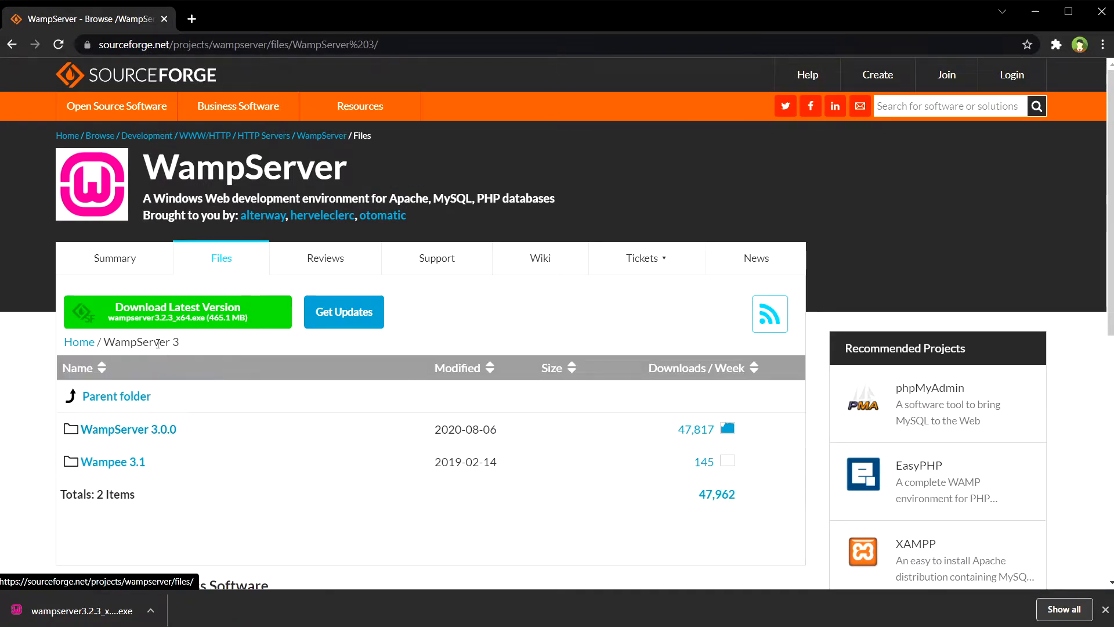
pyautogui.moveTo(195, 324)
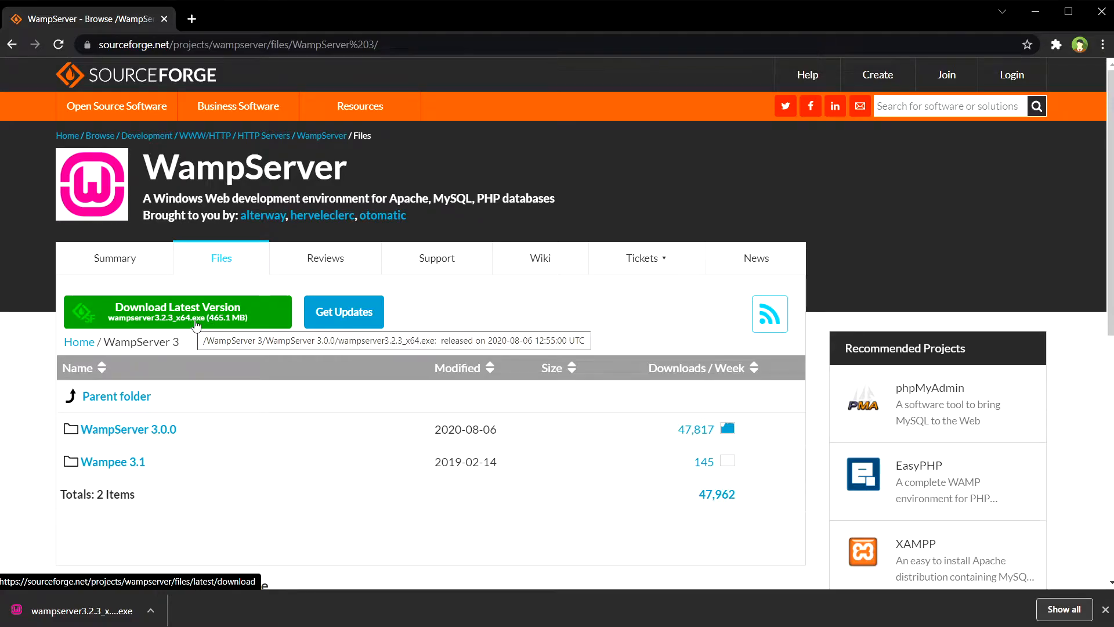
pyautogui.click(129, 430)
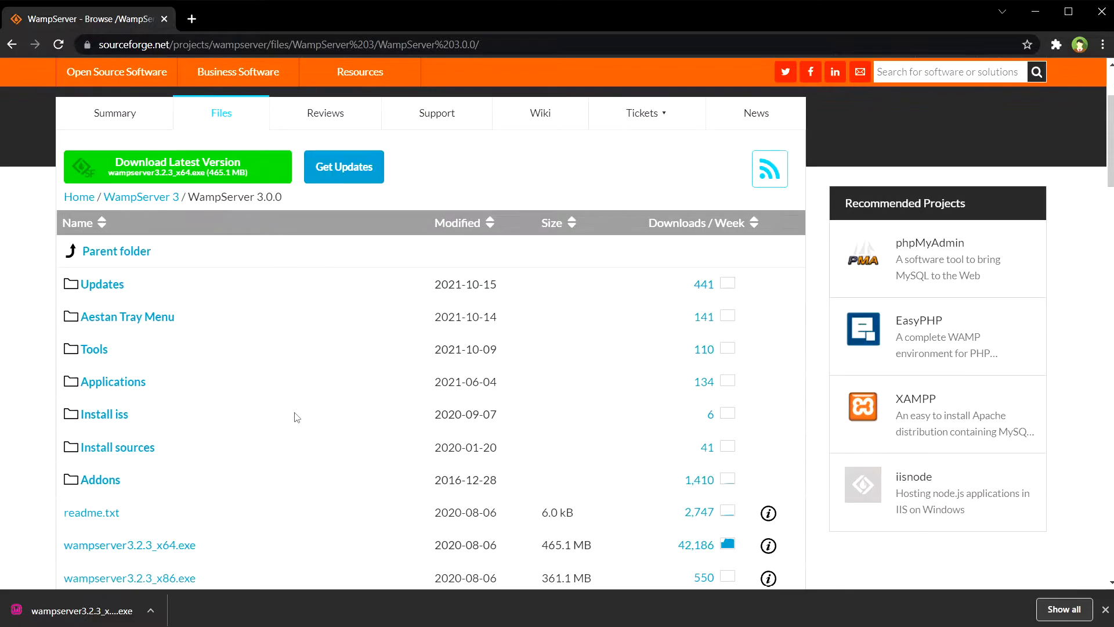
pyautogui.scroll(-3)
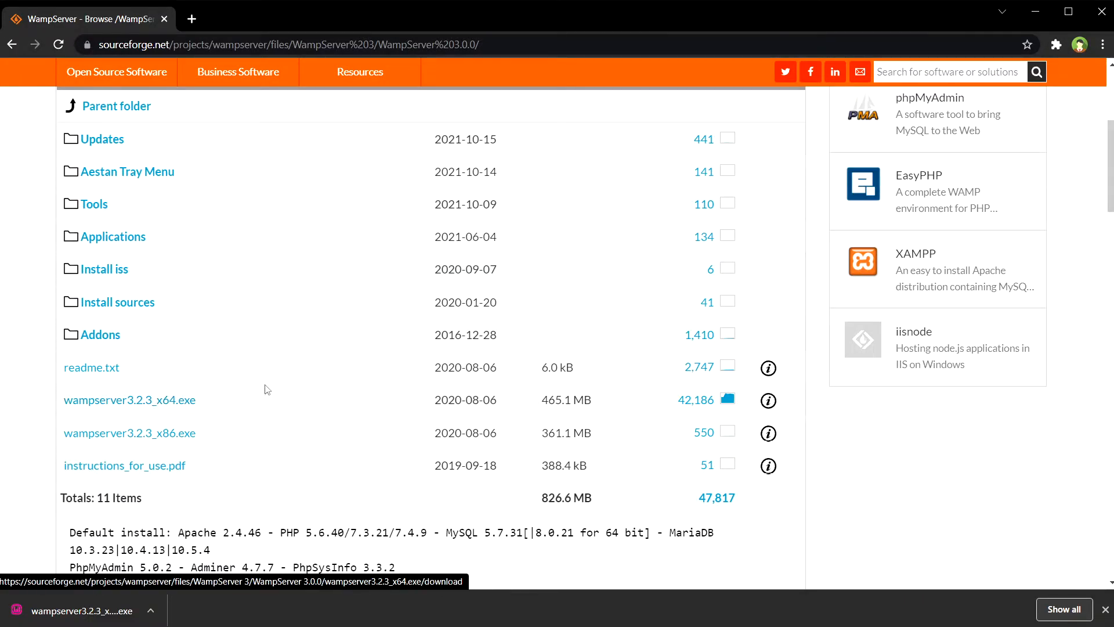
pyautogui.scroll(3)
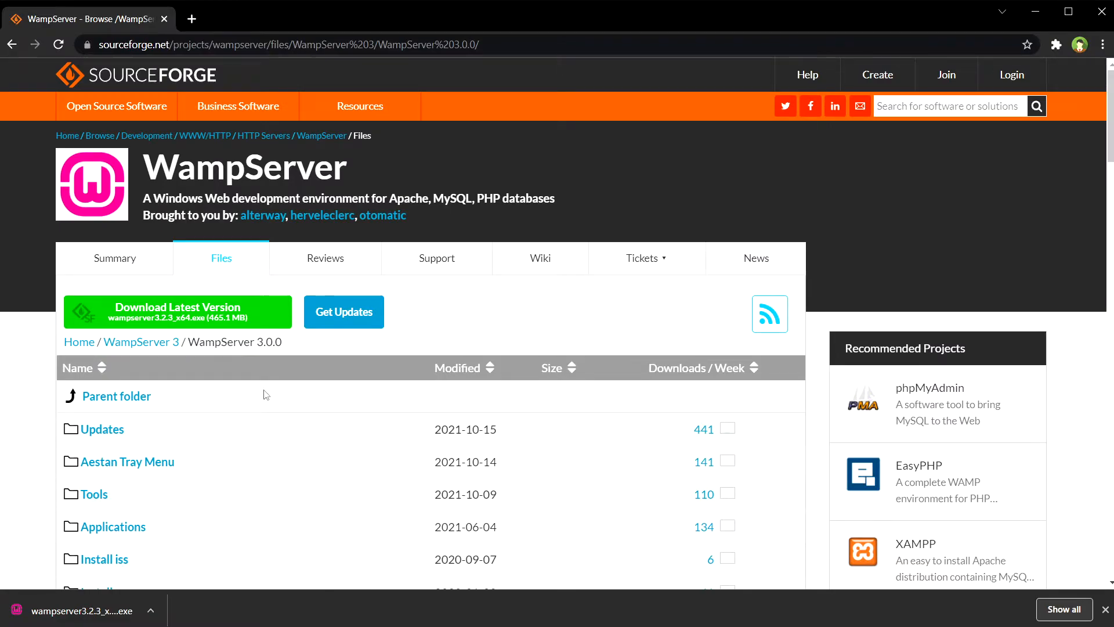
pyautogui.moveTo(103, 605)
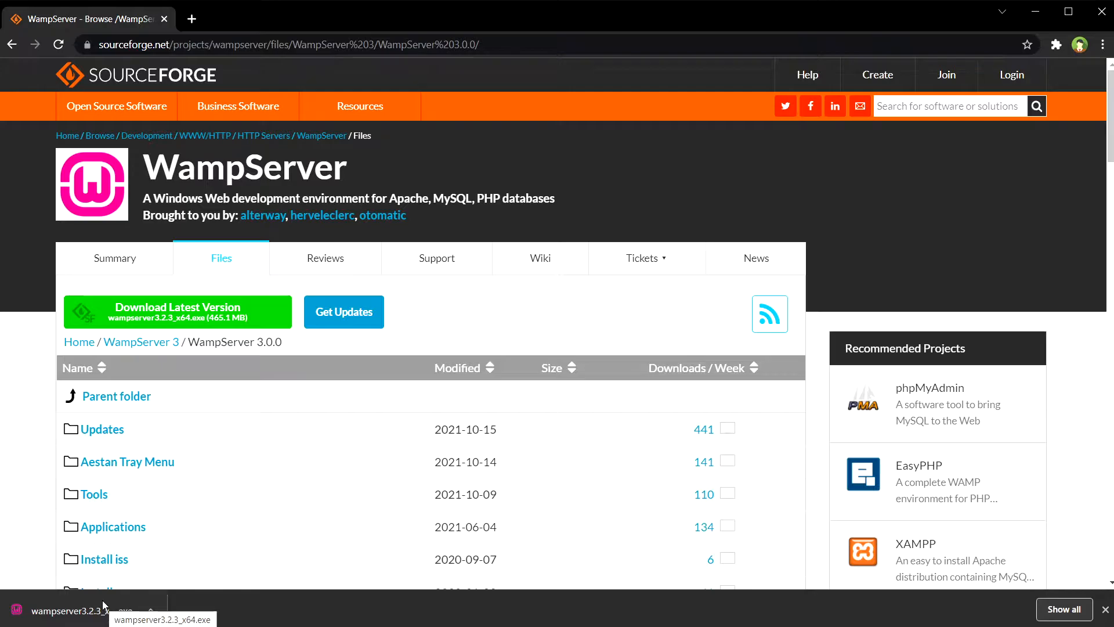
# - Launch the downloaded installer in English and accept the license agreement and notes
pyautogui.click(71, 611)
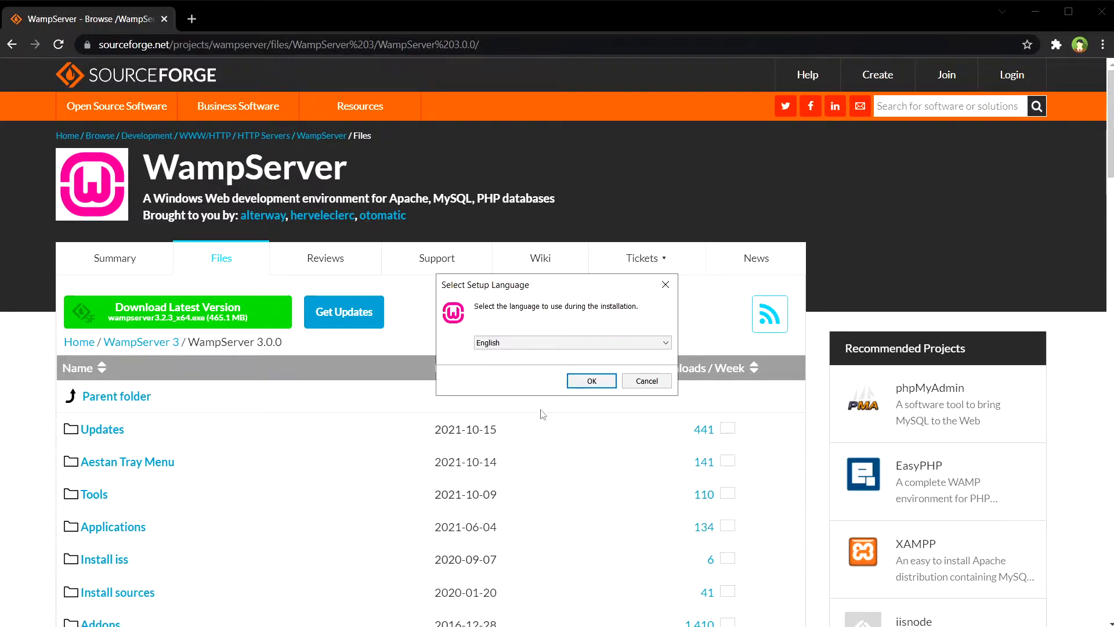
pyautogui.click(591, 381)
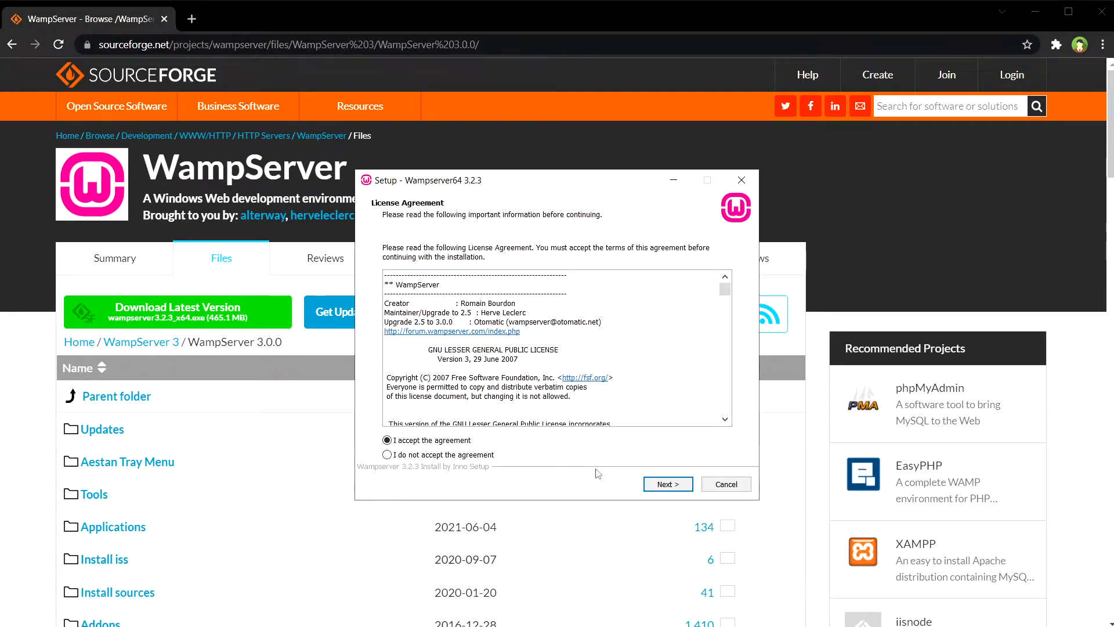
pyautogui.click(666, 484)
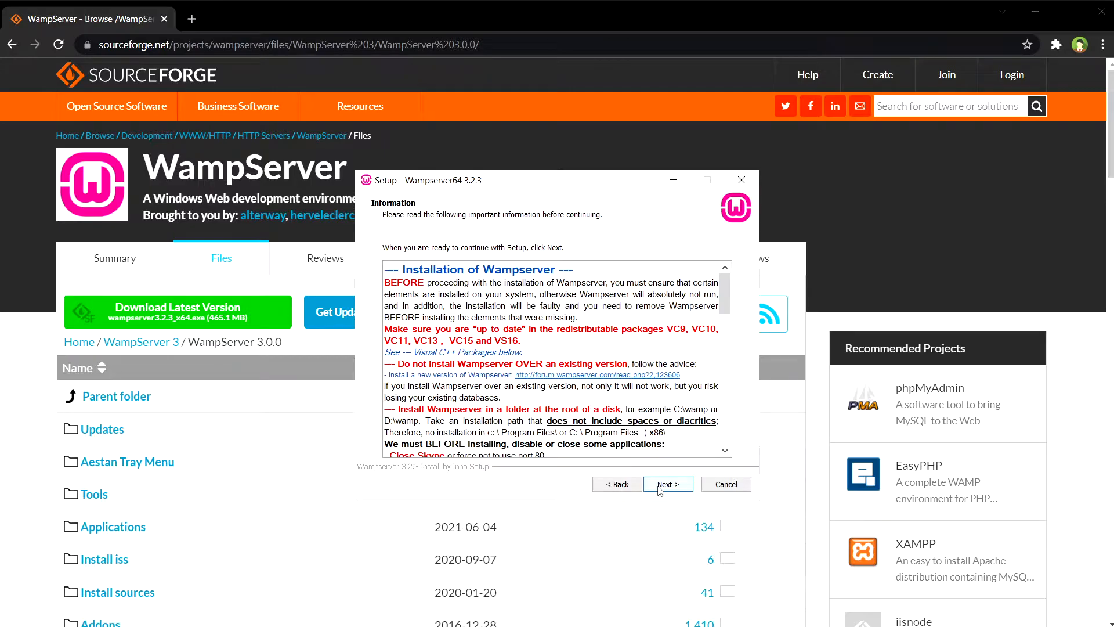
pyautogui.click(668, 484)
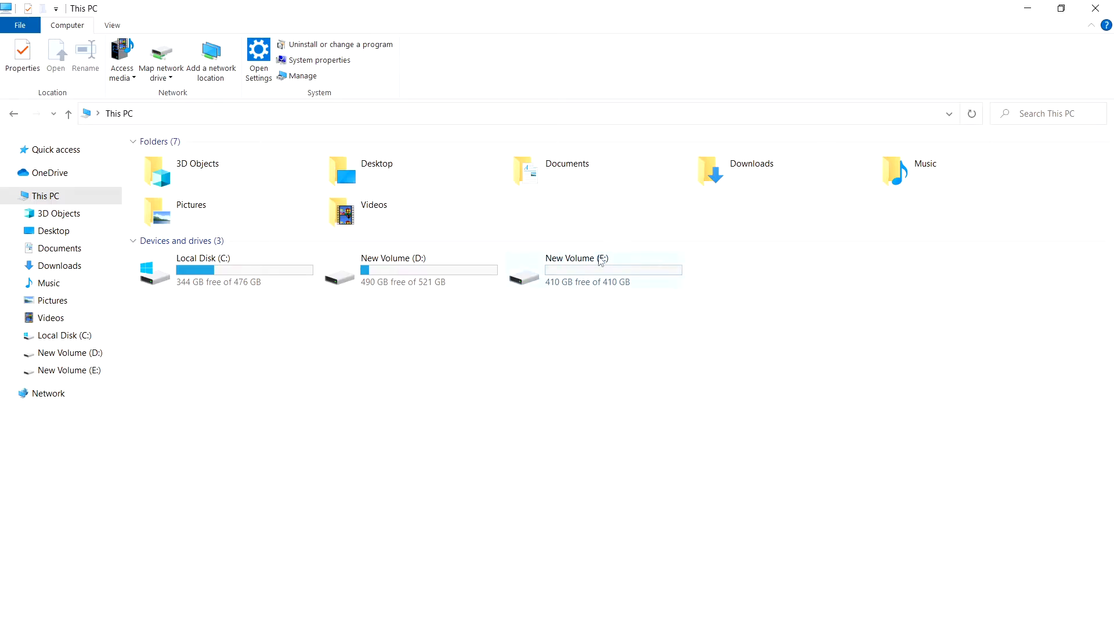
# - Keep e:\wamp64 as the install folder with default components and shortcuts, and begin installing
pyautogui.doubleClick(576, 257)
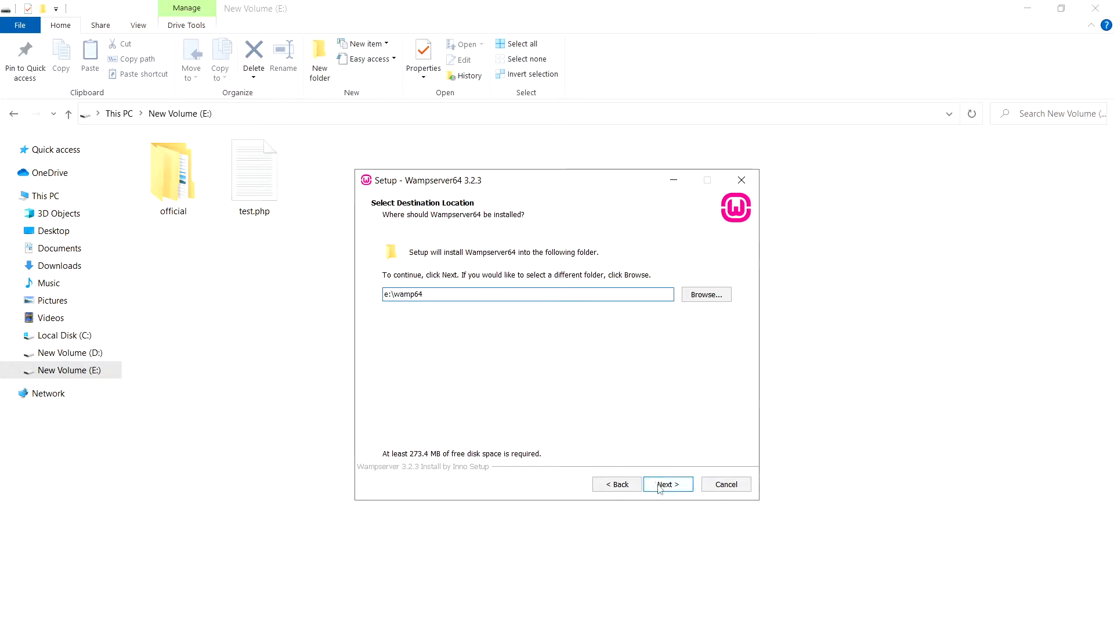
pyautogui.click(666, 484)
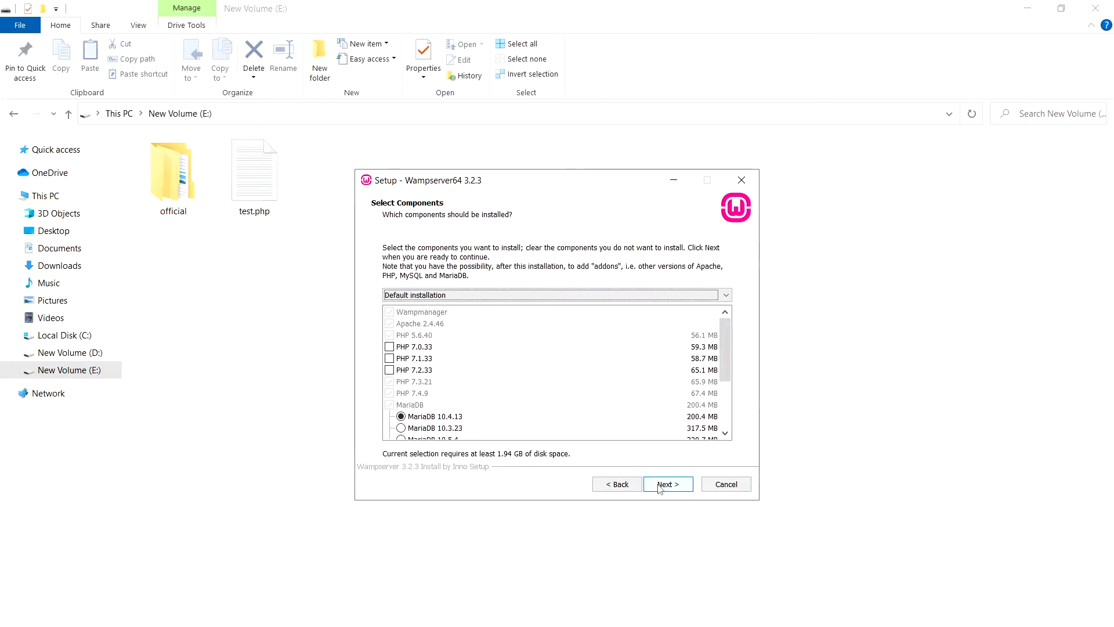
pyautogui.moveTo(468, 393)
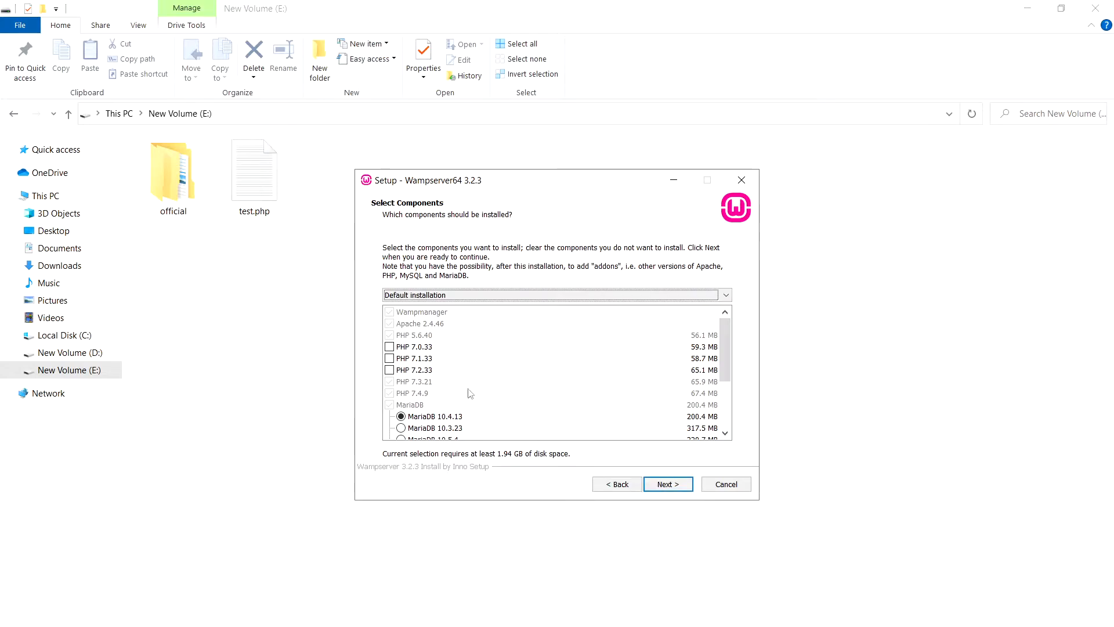
pyautogui.moveTo(433, 364)
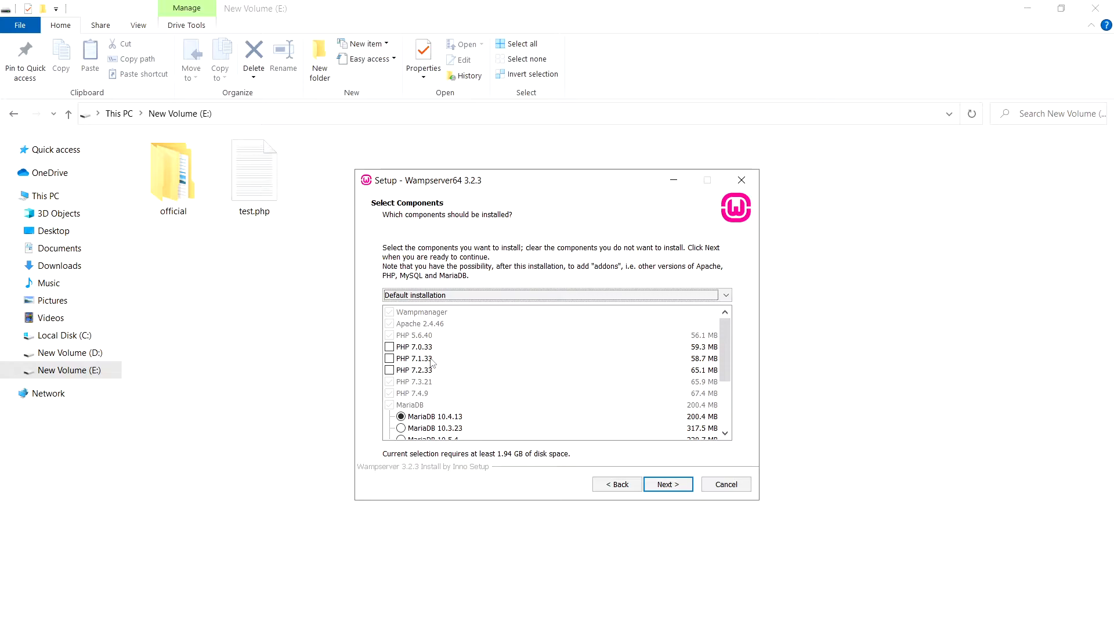
pyautogui.scroll(-3)
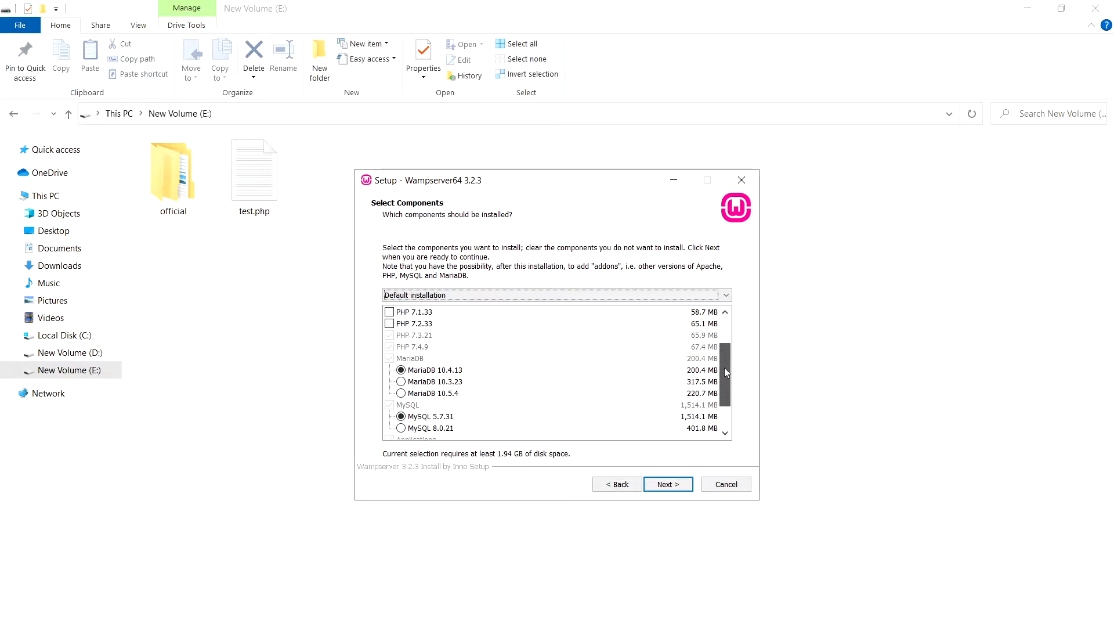
pyautogui.scroll(-3)
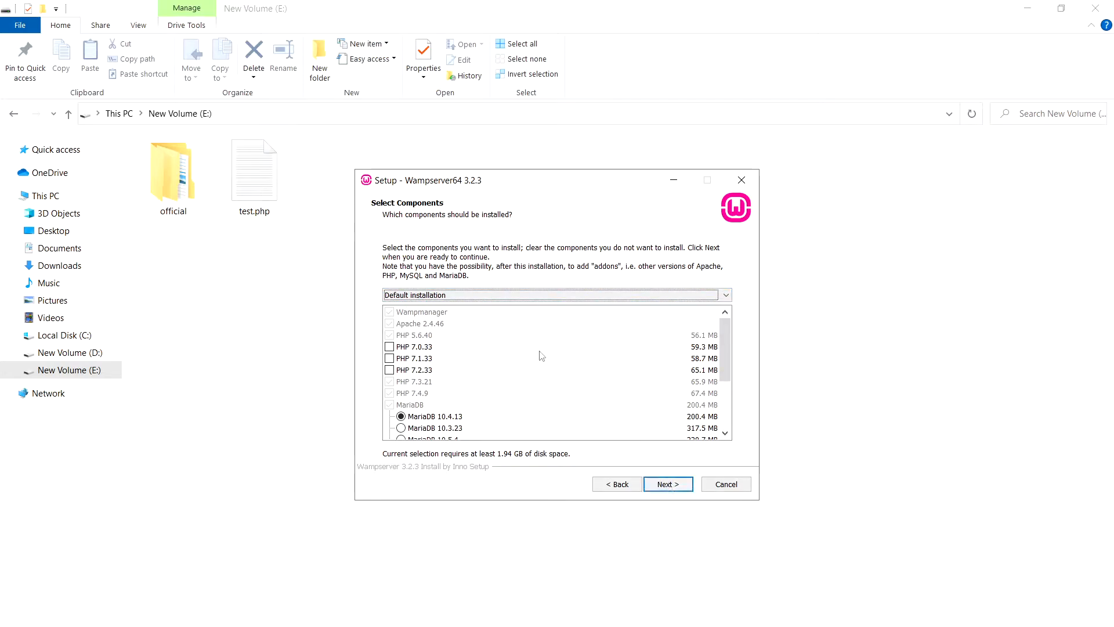
pyautogui.click(666, 484)
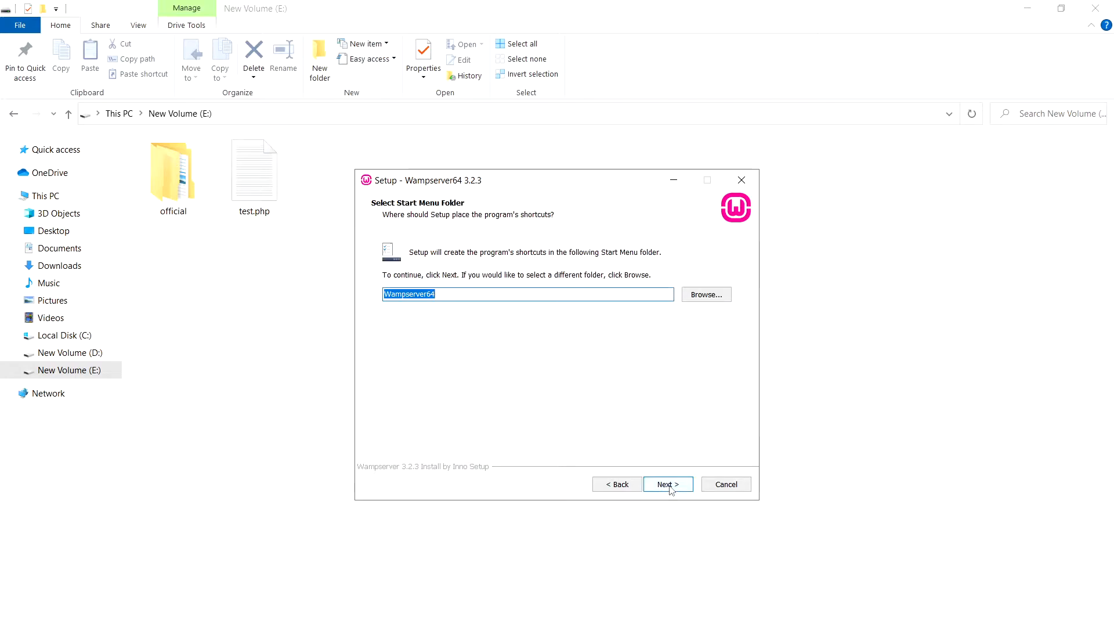
pyautogui.click(666, 484)
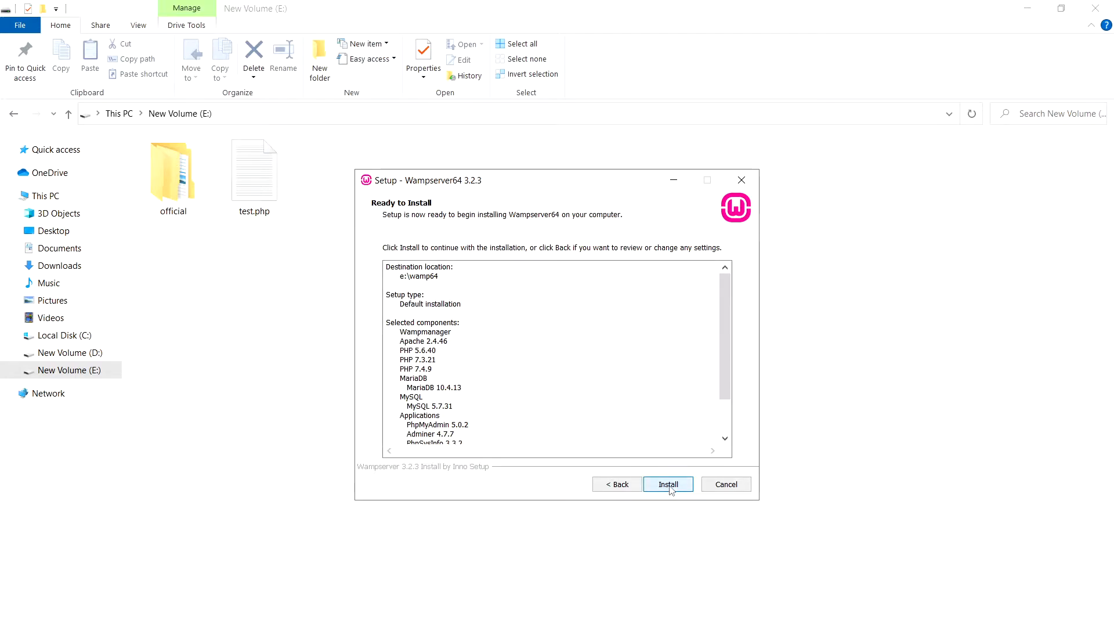
pyautogui.click(667, 484)
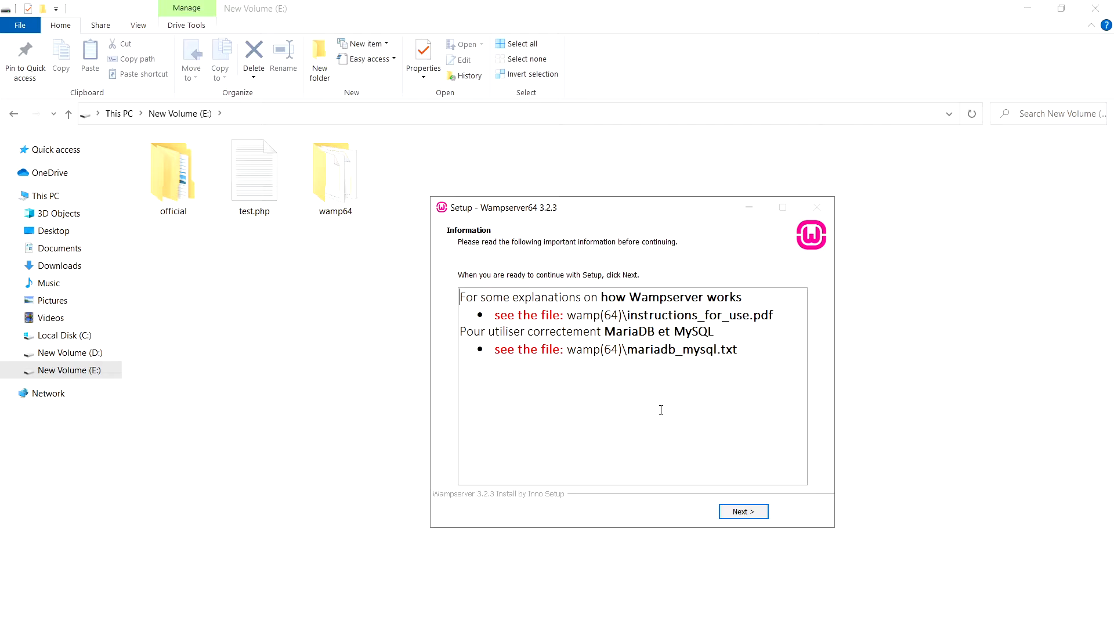
# - Finish the Wampserver64 setup wizard, leaving the wamp64 folder on drive E:
pyautogui.click(742, 510)
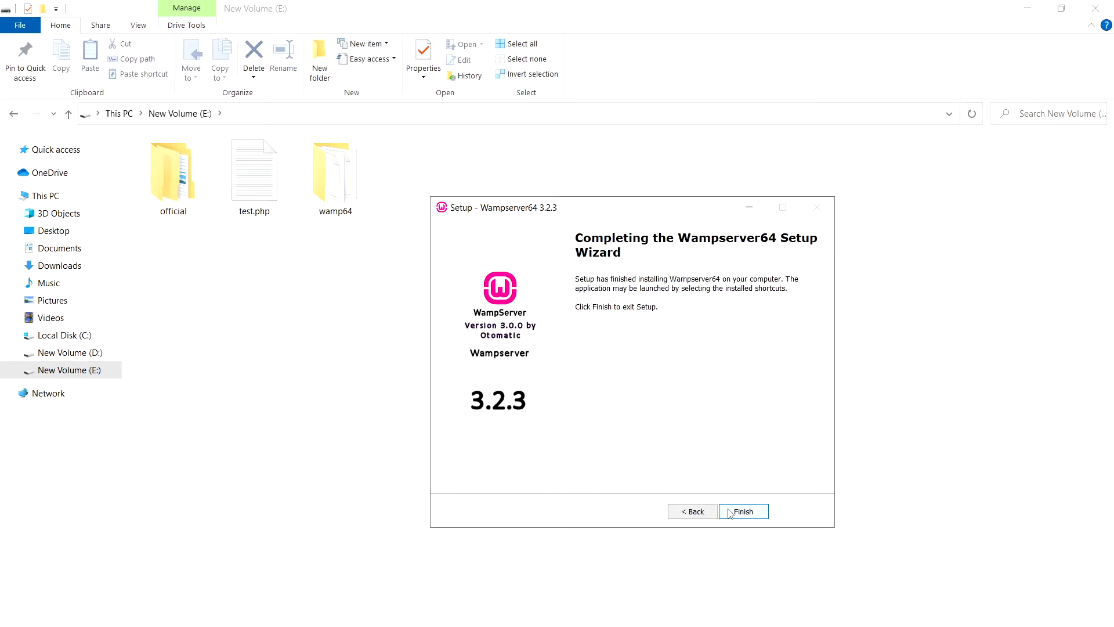
pyautogui.click(743, 511)
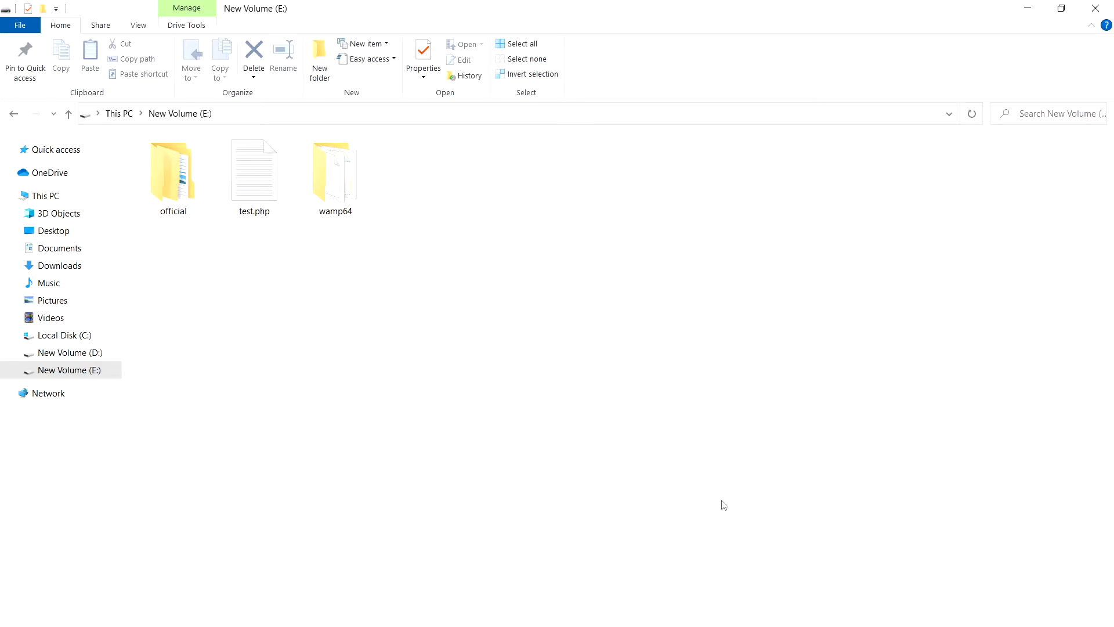
# - Browse into E:\wamp64\www, which lists index.php, add_vhost.php and testmysql.php
pyautogui.doubleClick(335, 170)
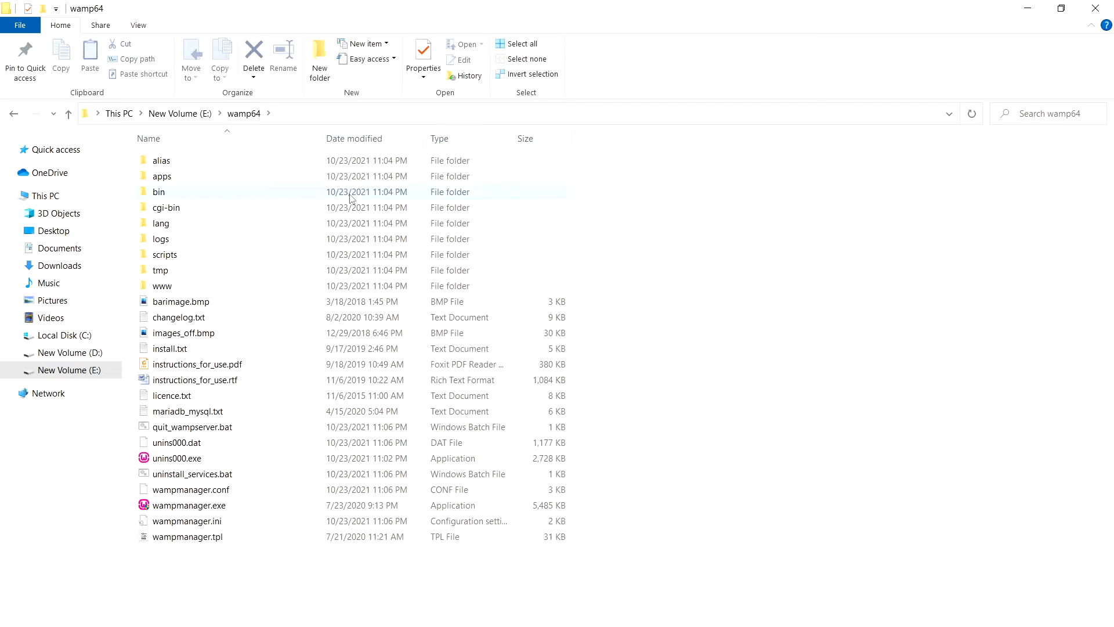
pyautogui.click(162, 285)
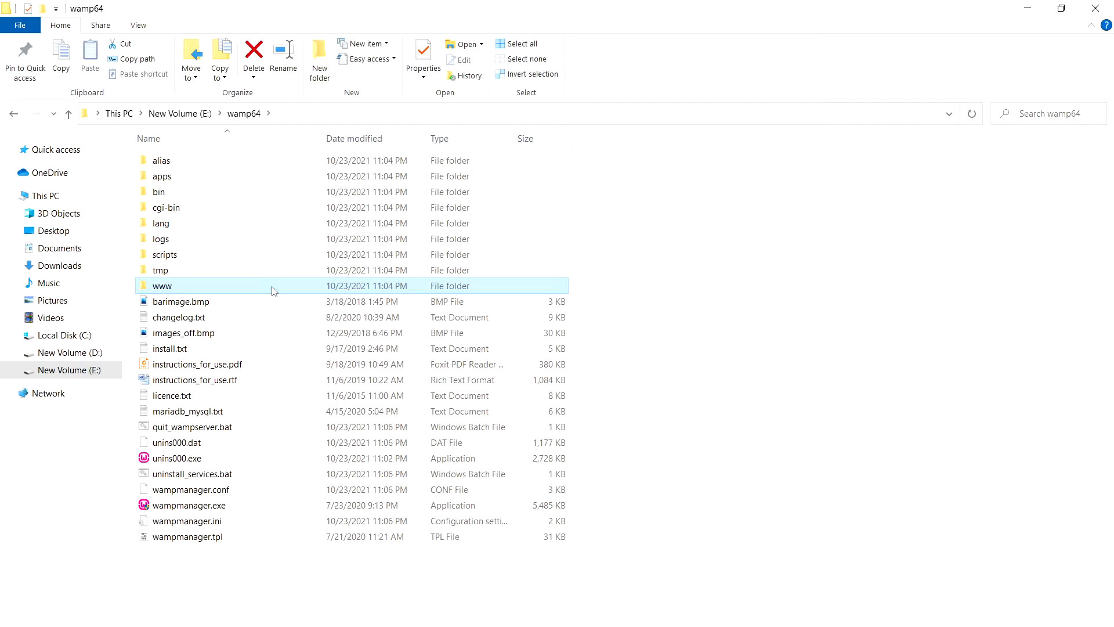
pyautogui.doubleClick(163, 285)
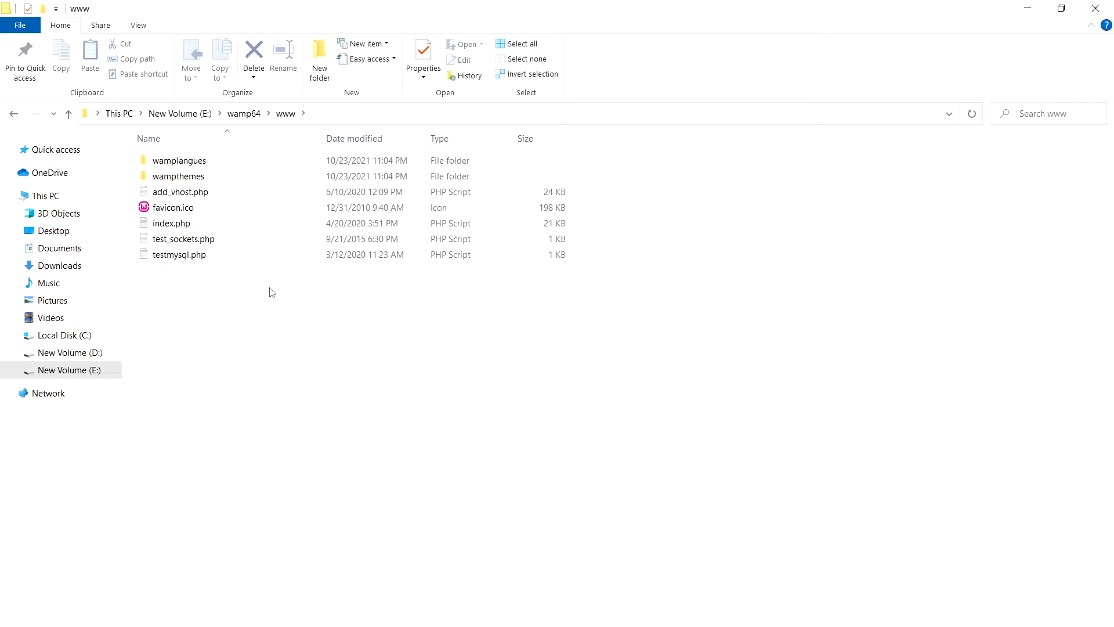
pyautogui.moveTo(267, 316)
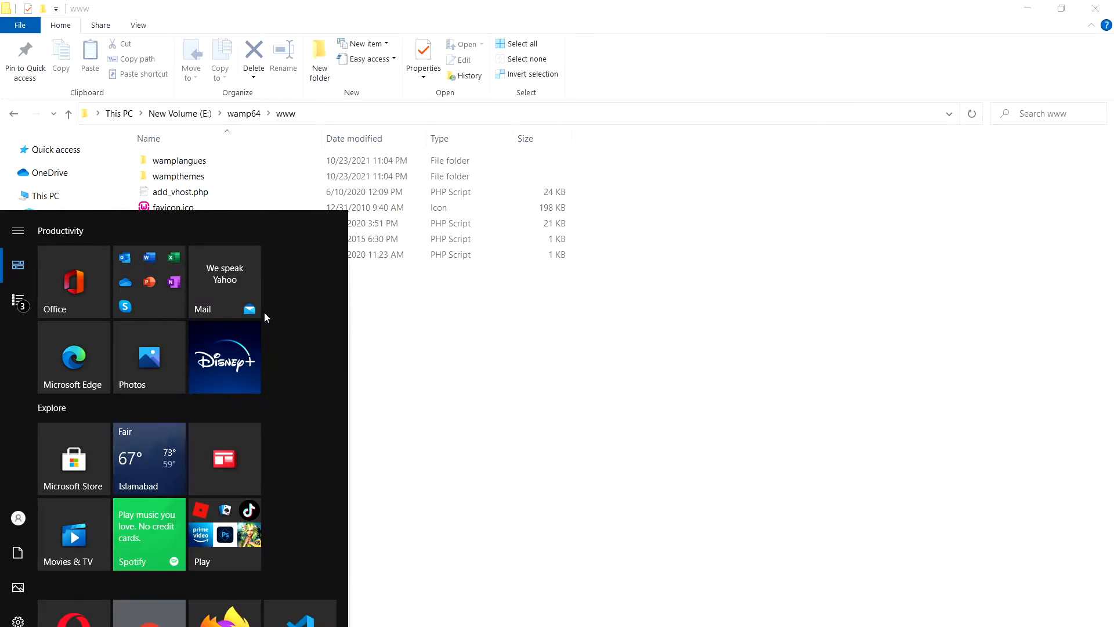
# - Search Start for 'wamp' and launch Wampserver64 so the server starts
pyautogui.write('wamp')
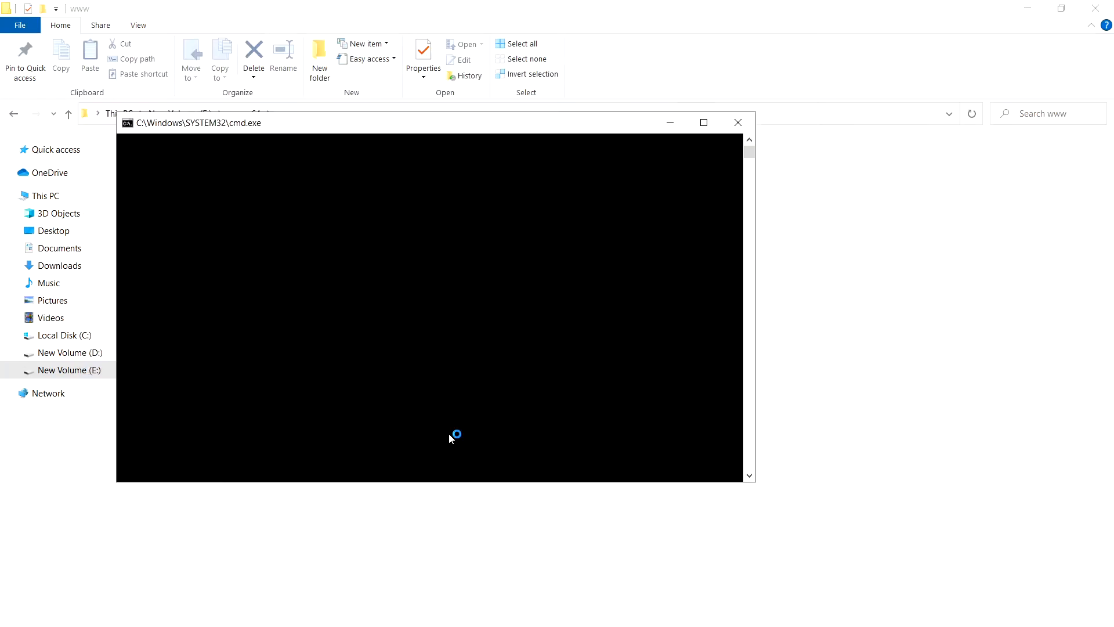
pyautogui.click(738, 122)
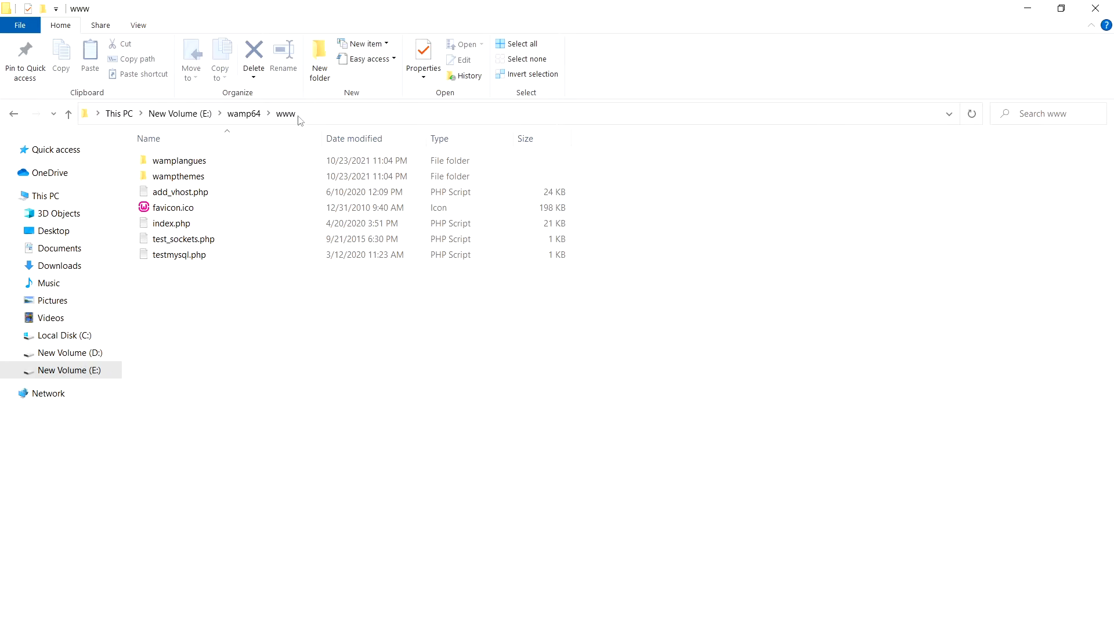
pyautogui.click(172, 223)
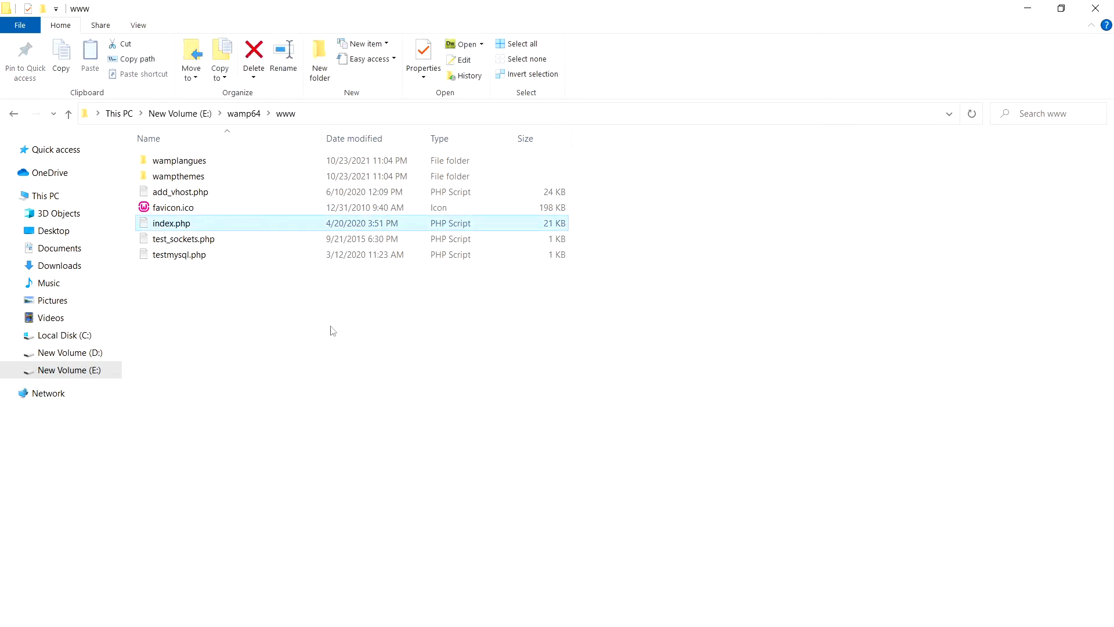
pyautogui.rightClick(332, 329)
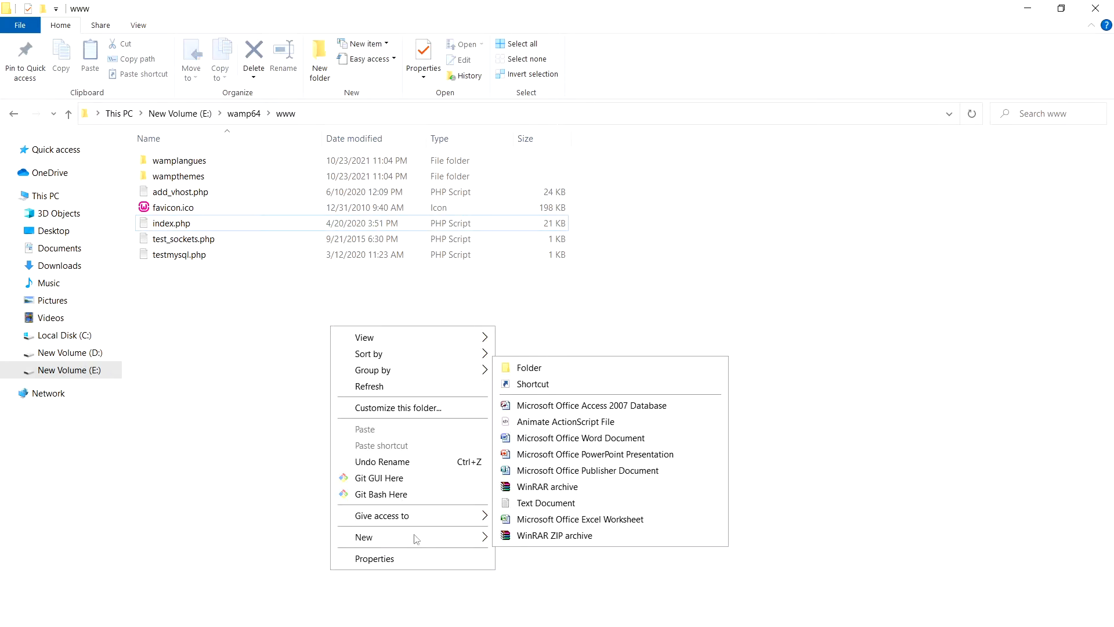
pyautogui.click(529, 367)
pyautogui.write('projects')
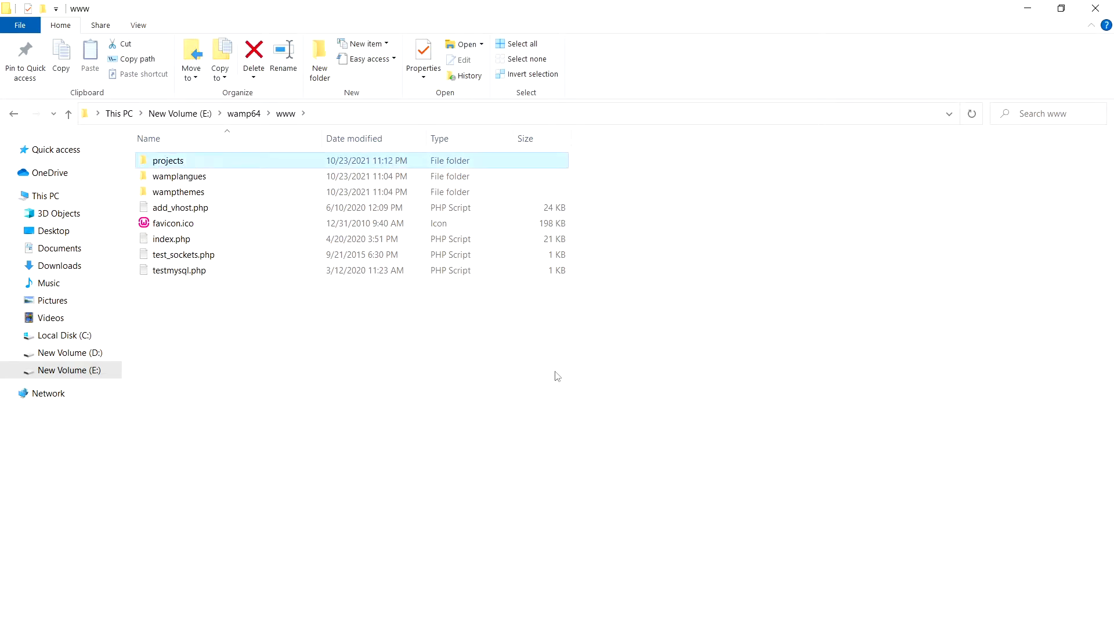
pyautogui.moveTo(249, 128)
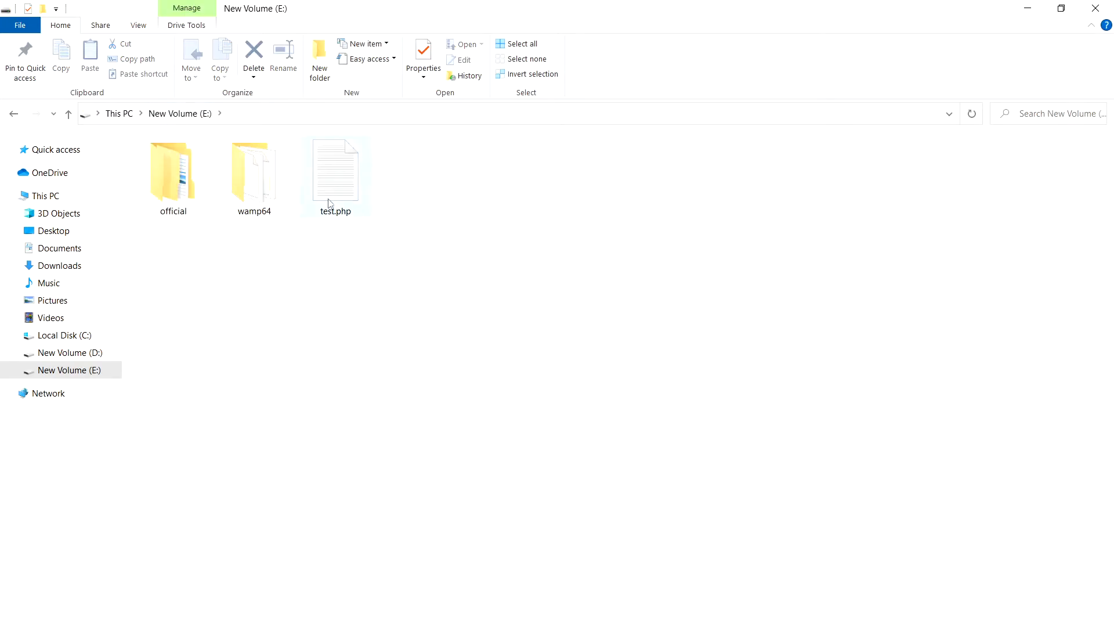
# - Copy test.php from drive E: into E:\wamp64\www\projects
pyautogui.click(334, 174)
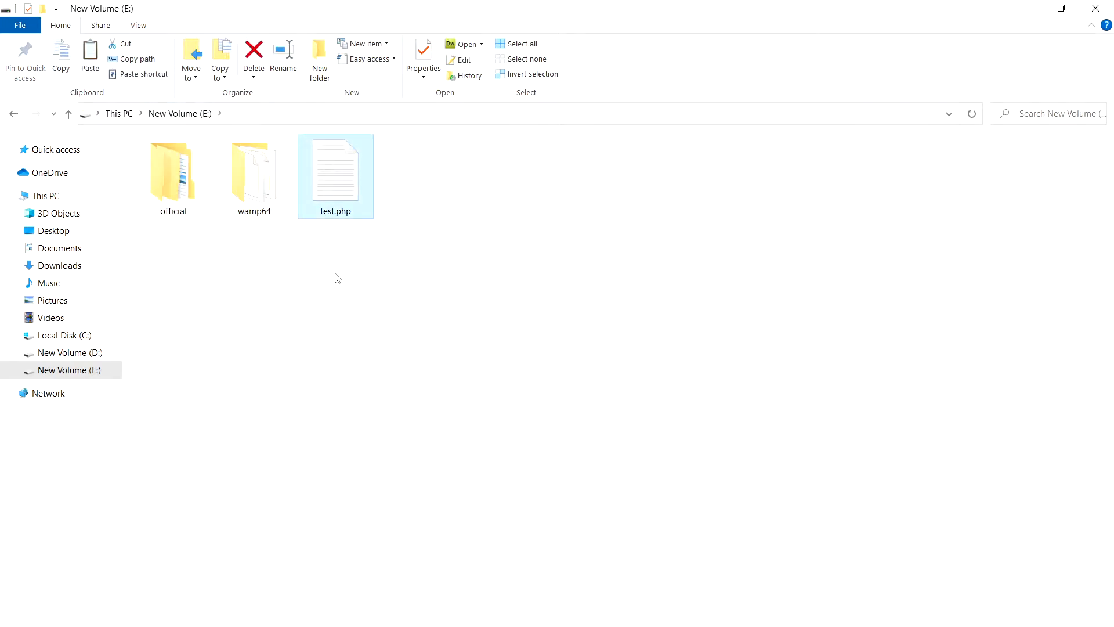
pyautogui.doubleClick(254, 170)
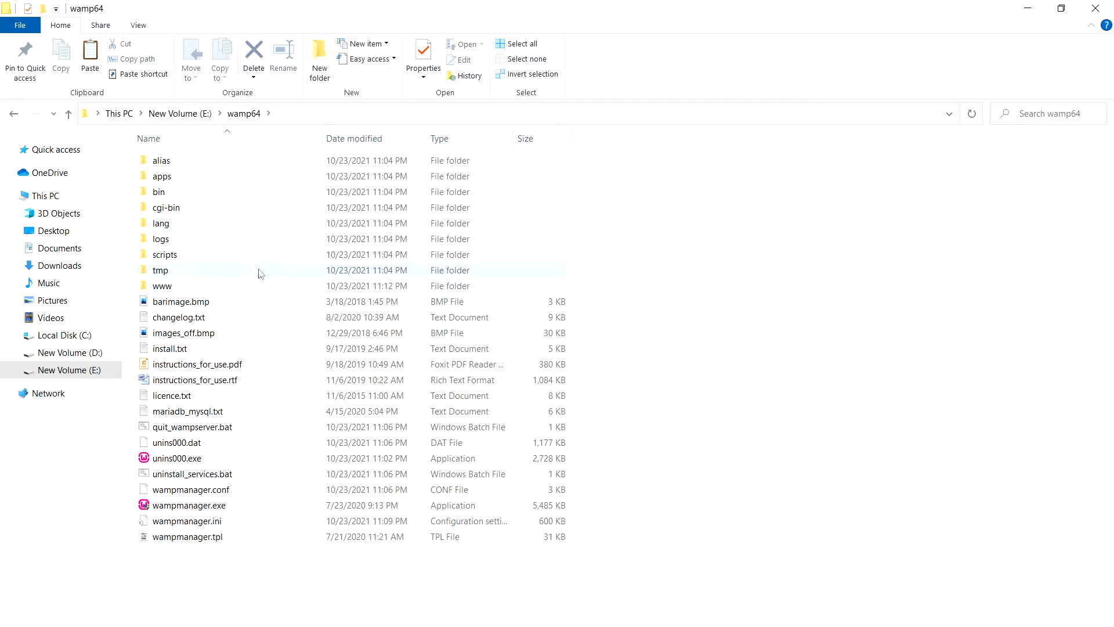
pyautogui.doubleClick(161, 285)
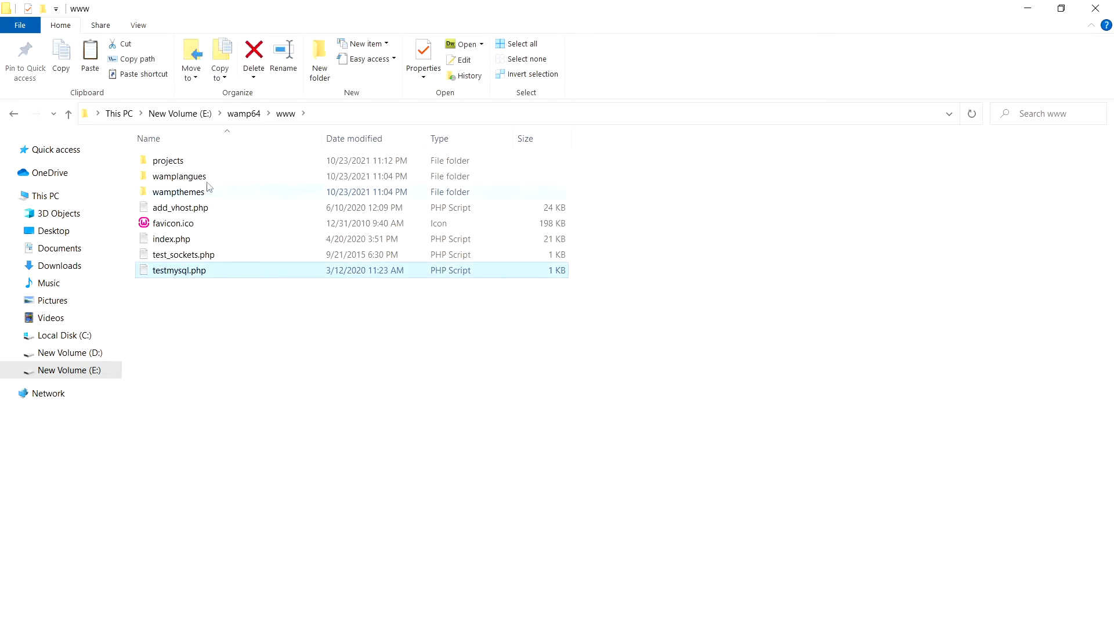
pyautogui.doubleClick(167, 160)
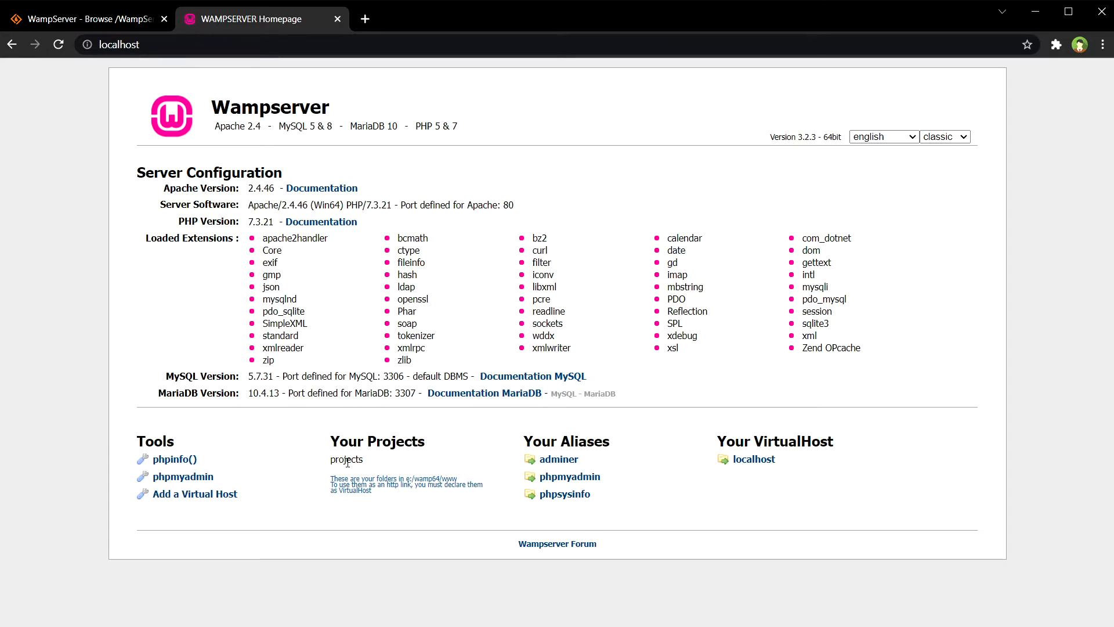
# - Browse to localhost/projects/ and run test.php, showing the PHP 7.3.21 info page
pyautogui.doubleClick(345, 459)
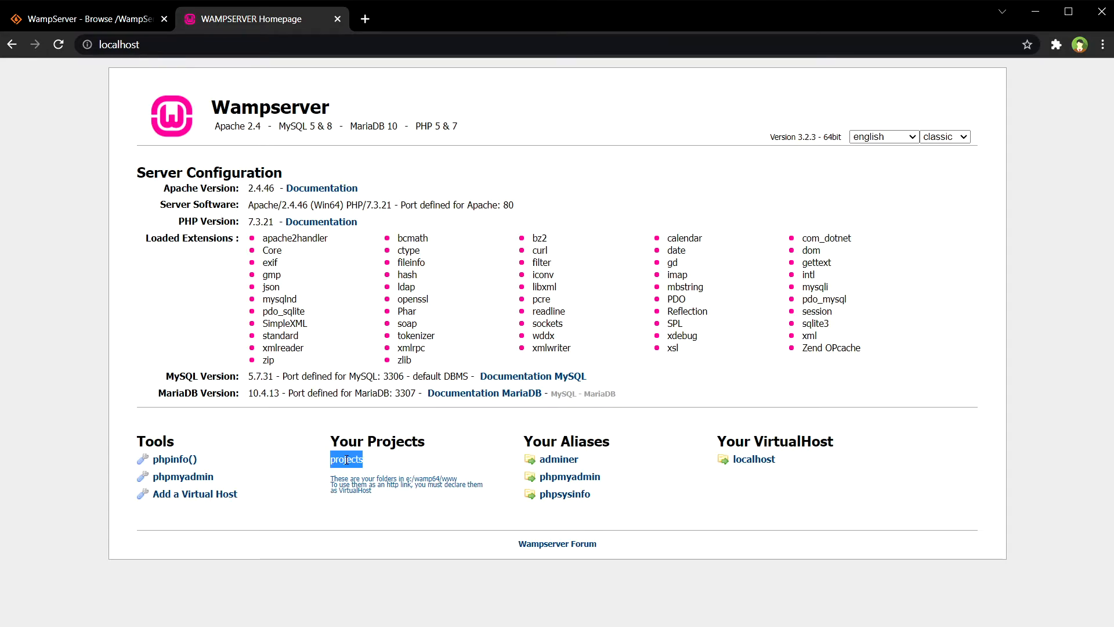
pyautogui.click(142, 44)
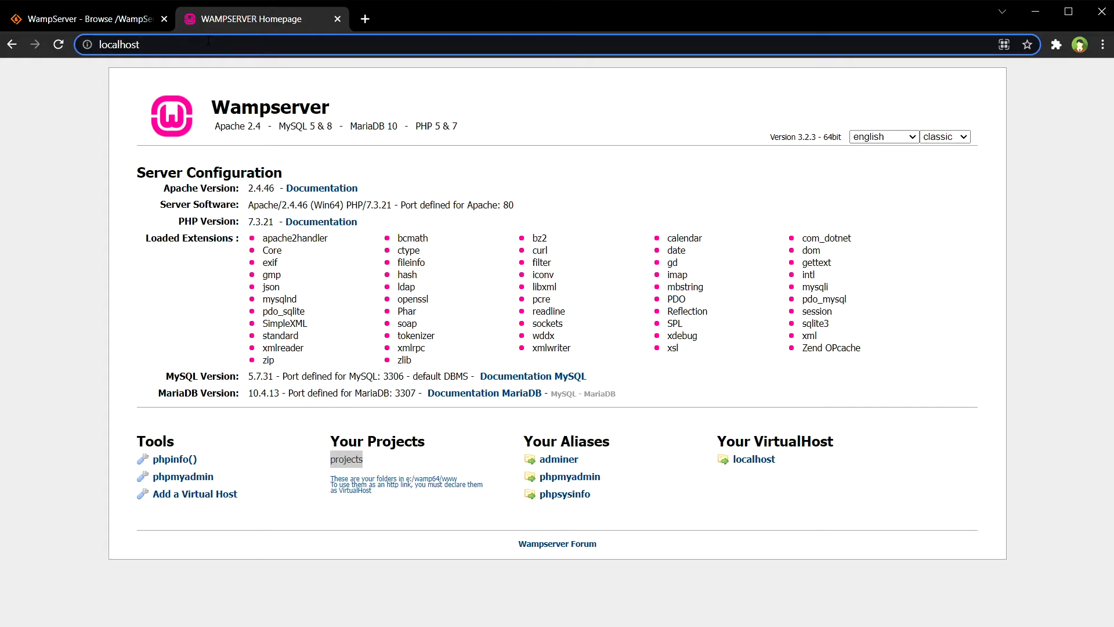
pyautogui.click(346, 458)
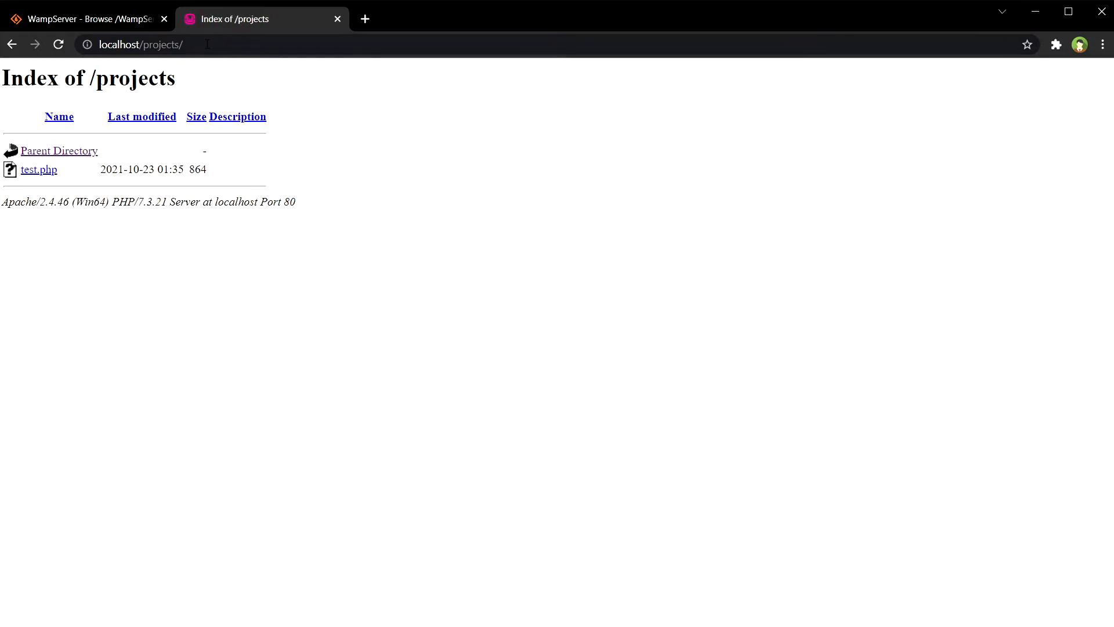
pyautogui.moveTo(38, 170)
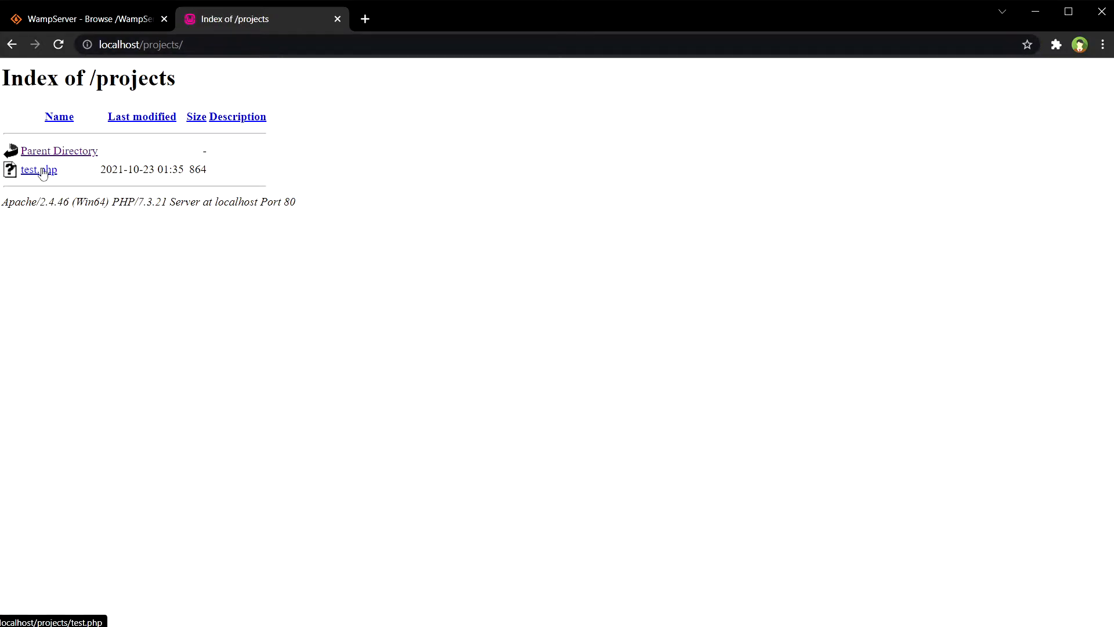
pyautogui.click(38, 169)
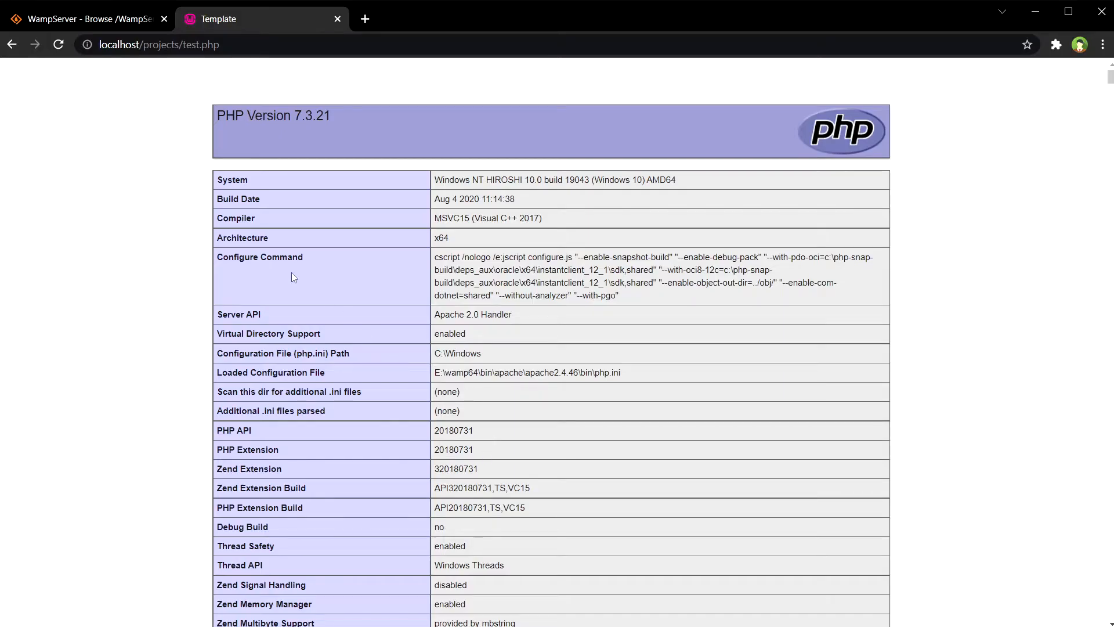
pyautogui.moveTo(764, 510)
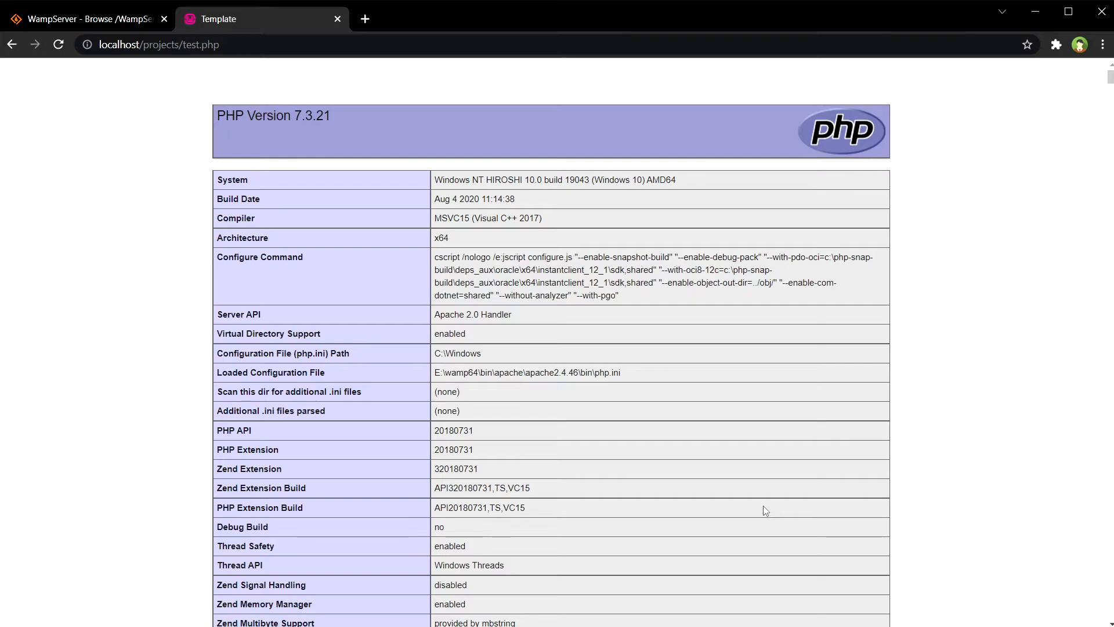
pyautogui.moveTo(502, 534)
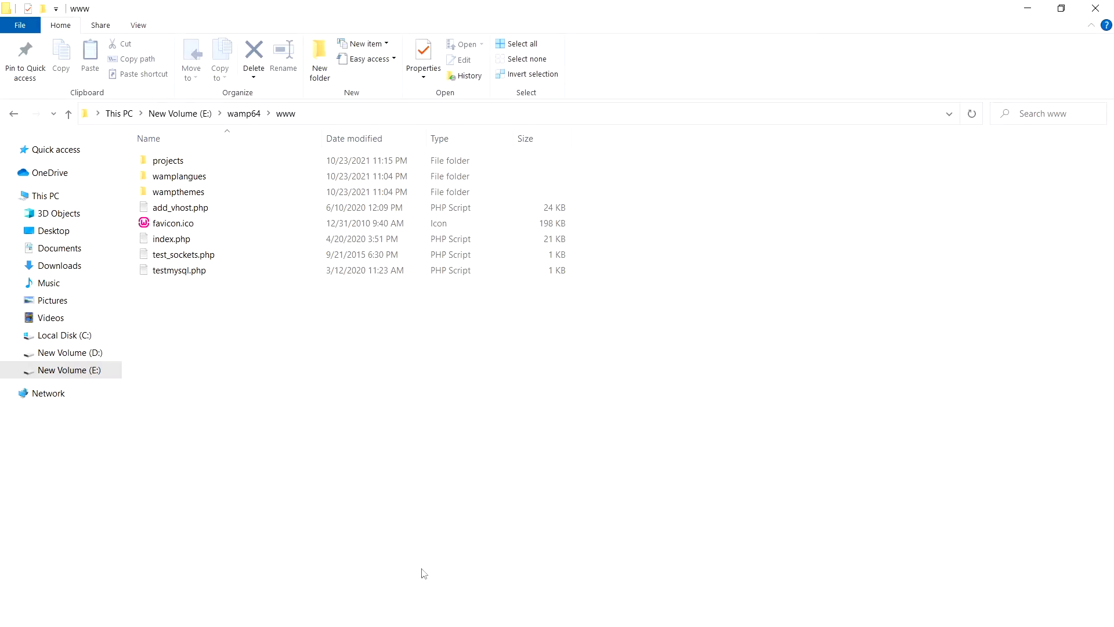
pyautogui.moveTo(320, 116)
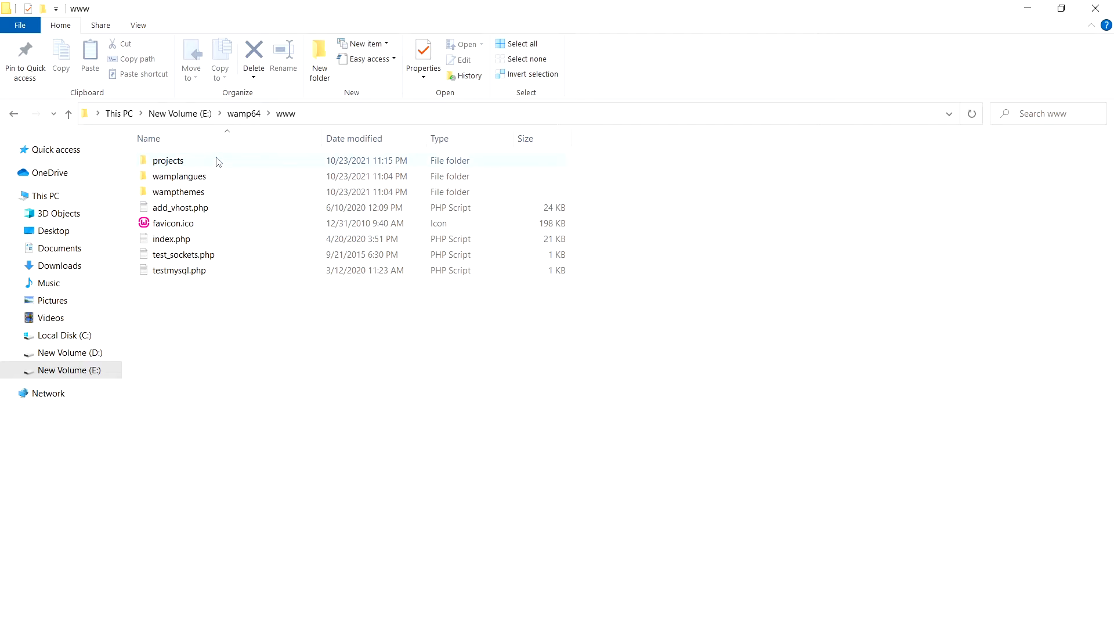
# - Confirm test.php sits in the projects folder, then bring up the WampServer localhost homepage
pyautogui.doubleClick(168, 161)
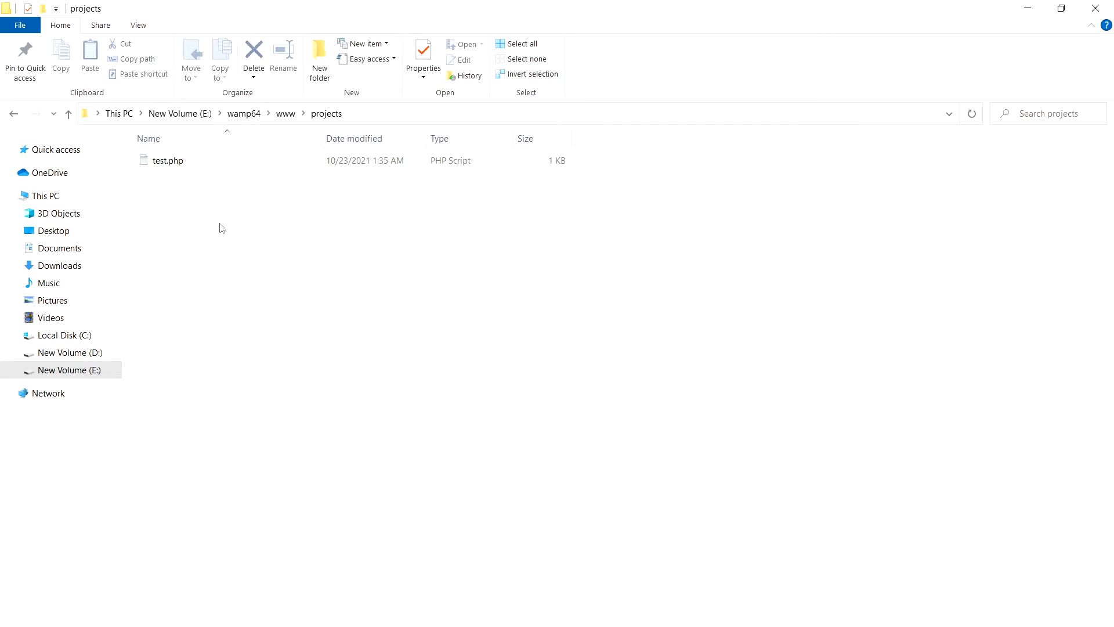
pyautogui.moveTo(302, 299)
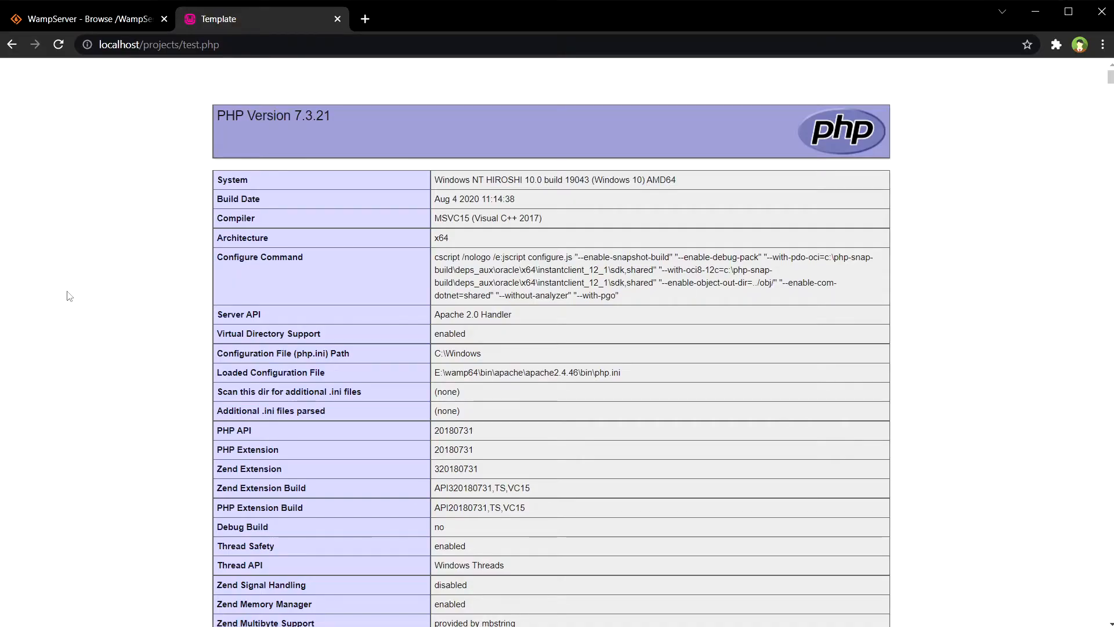
pyautogui.moveTo(140, 71)
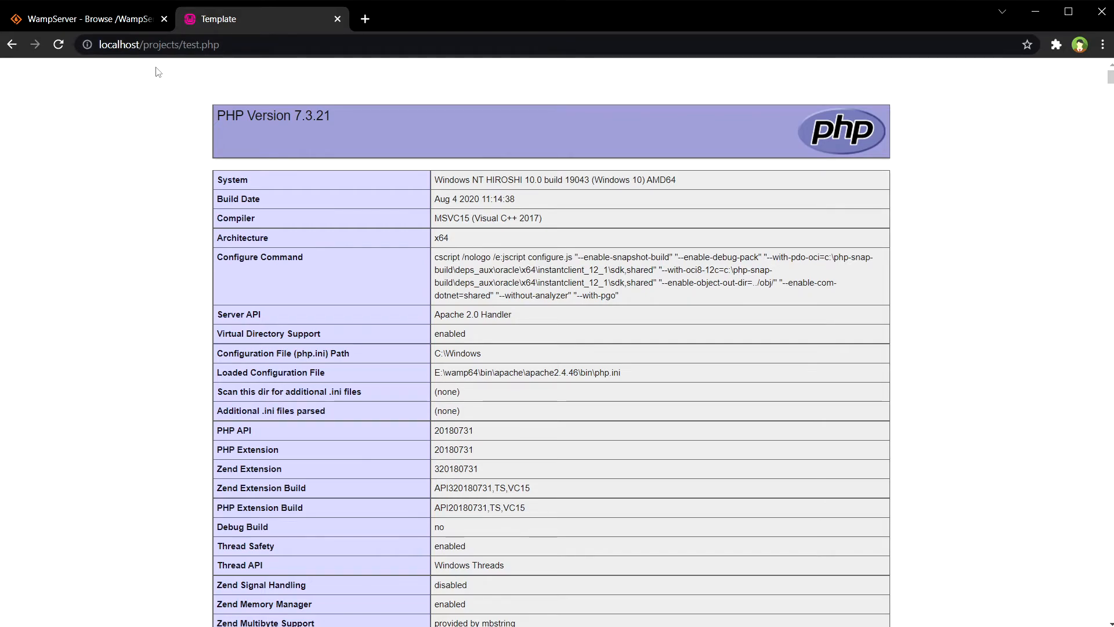
pyautogui.moveTo(916, 441)
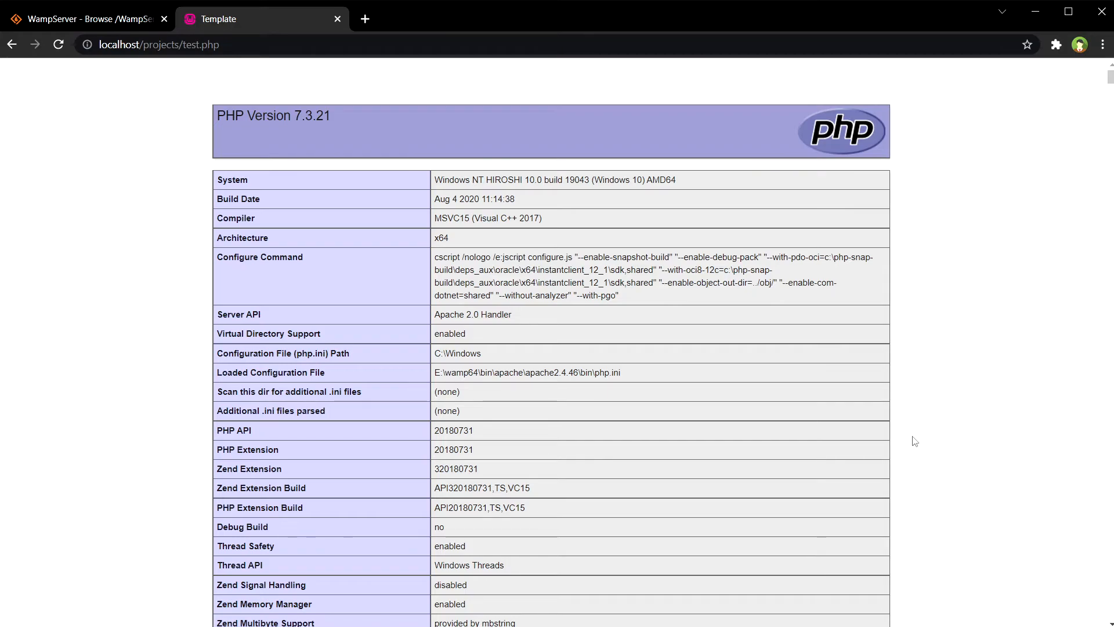
pyautogui.click(364, 20)
pyautogui.write('localhost')
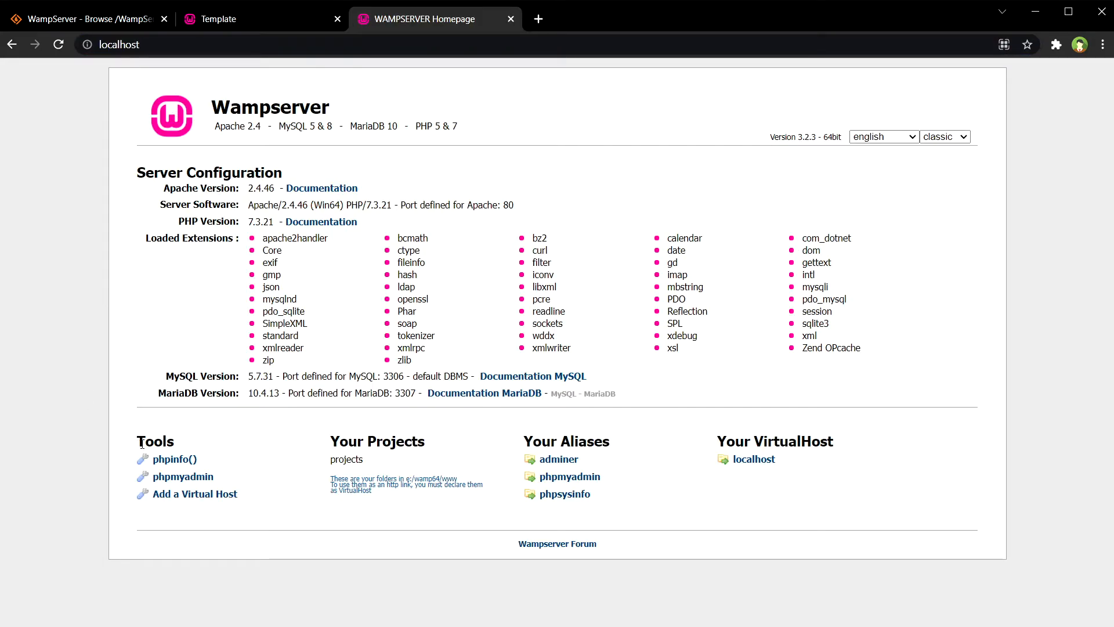
pyautogui.moveTo(182, 475)
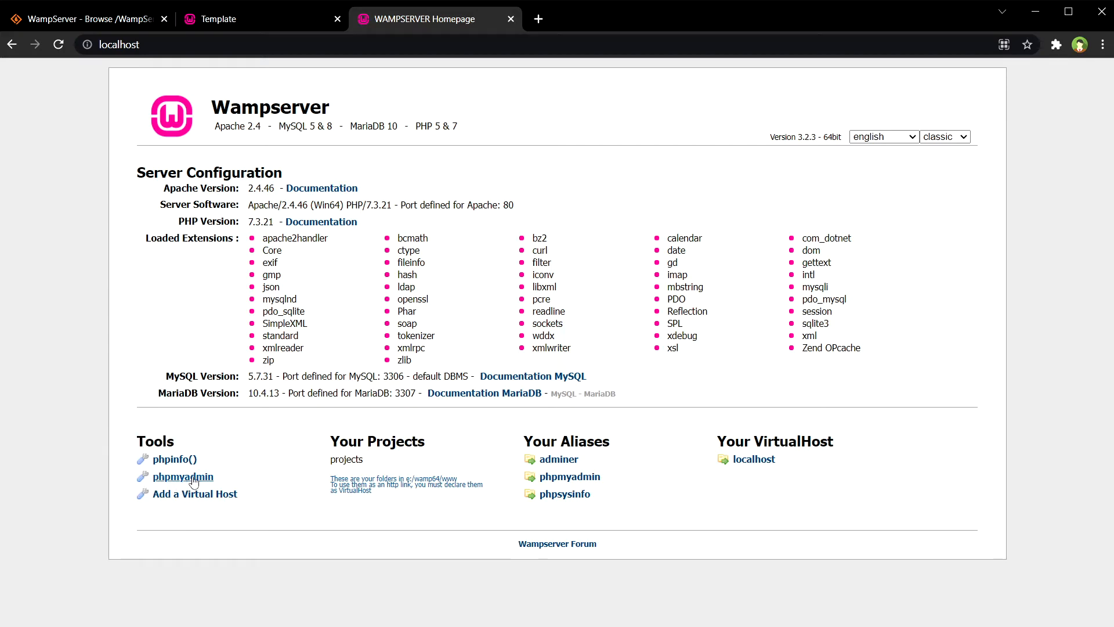
# - Log in to phpMyAdmin as root with Server Choice set to MariaDB
pyautogui.click(182, 476)
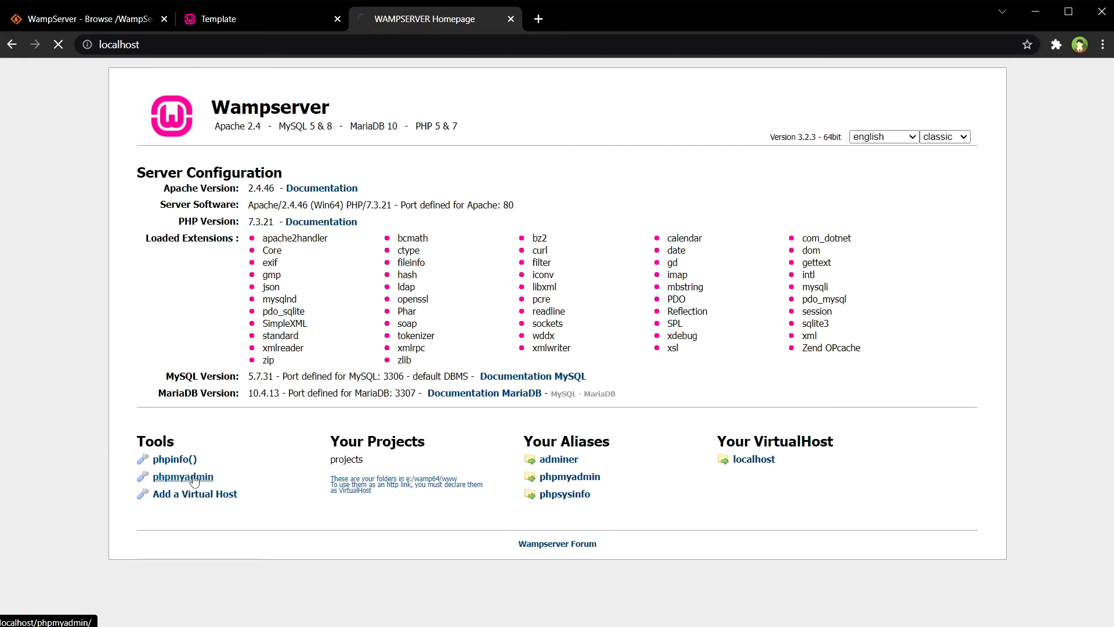
pyautogui.click(182, 476)
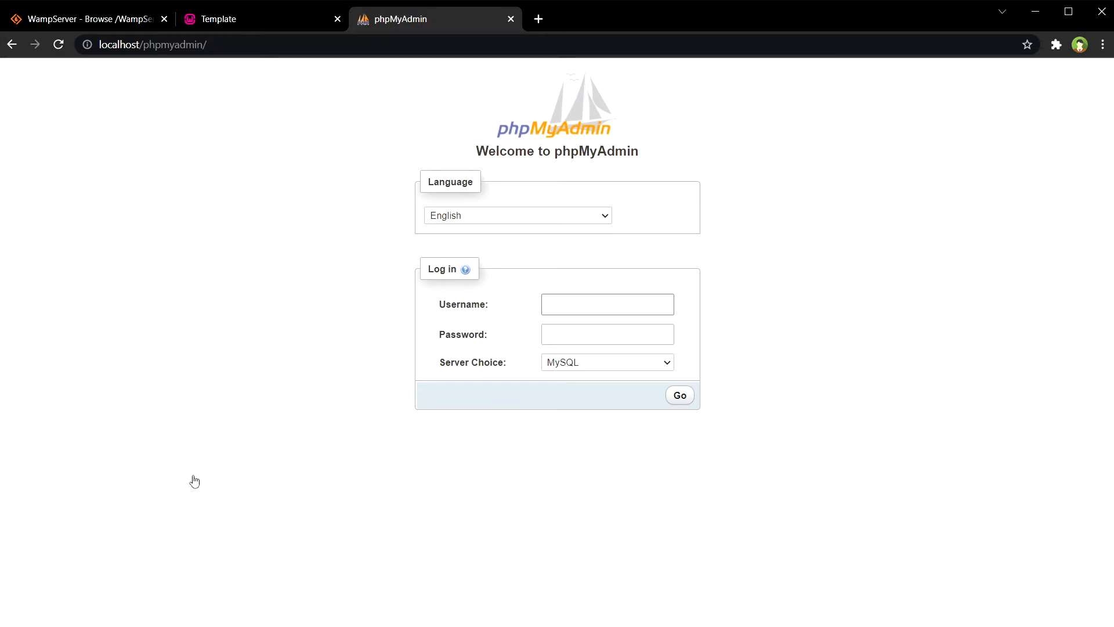
pyautogui.write('root')
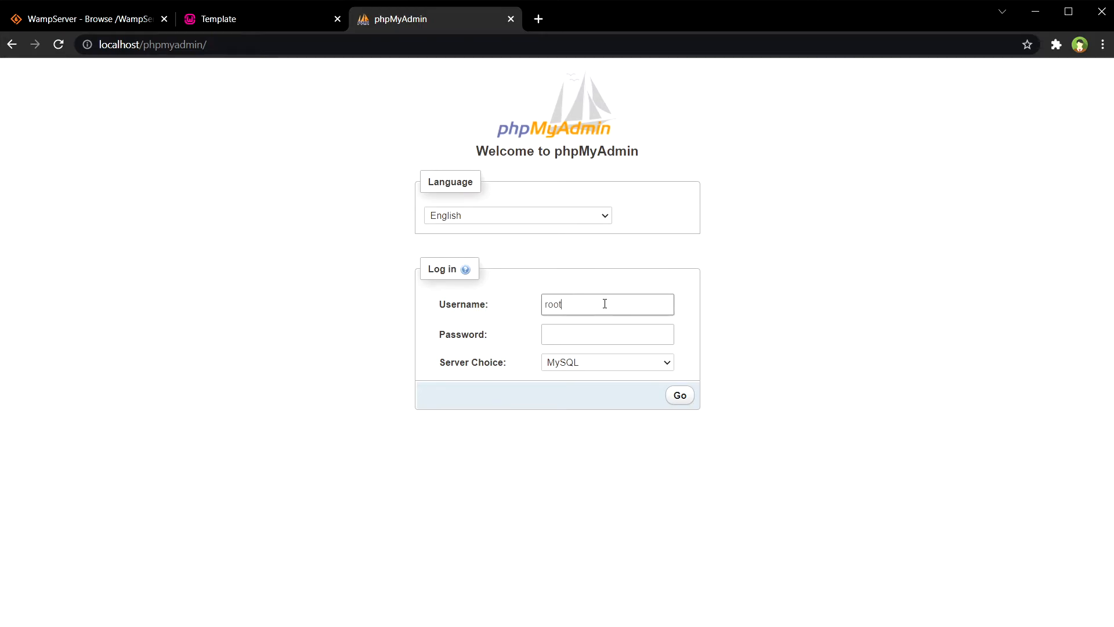
pyautogui.moveTo(572, 377)
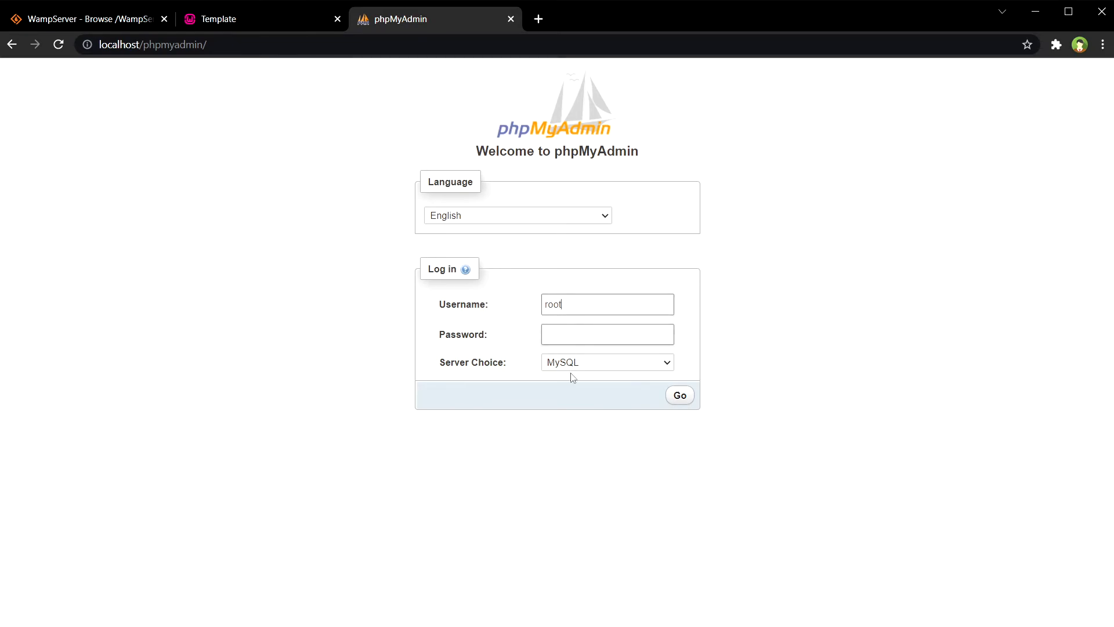
pyautogui.click(605, 362)
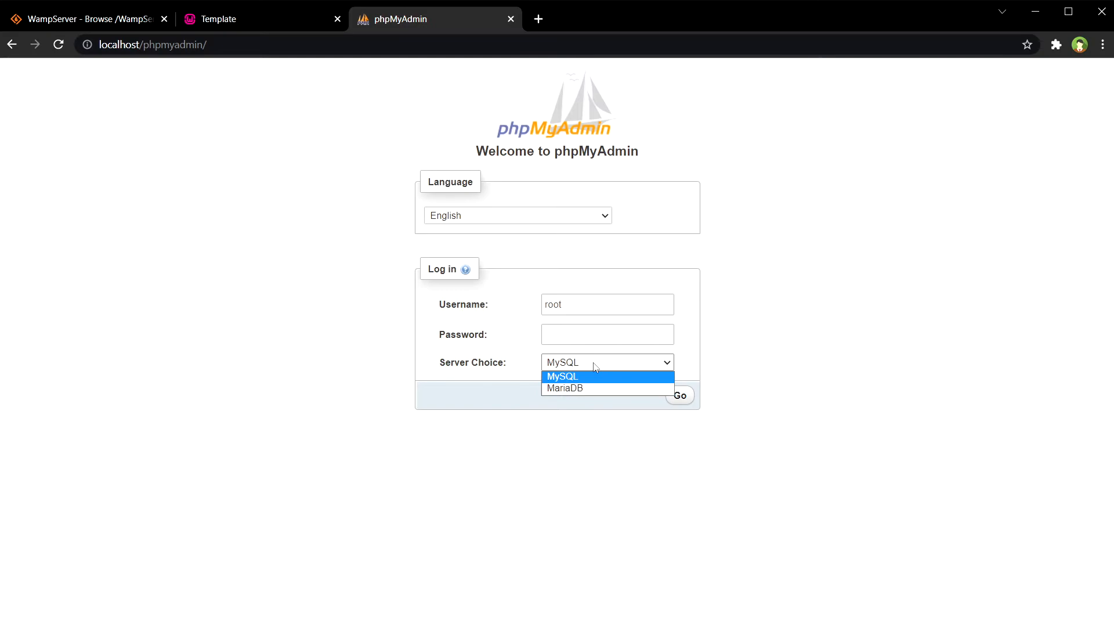
pyautogui.moveTo(595, 388)
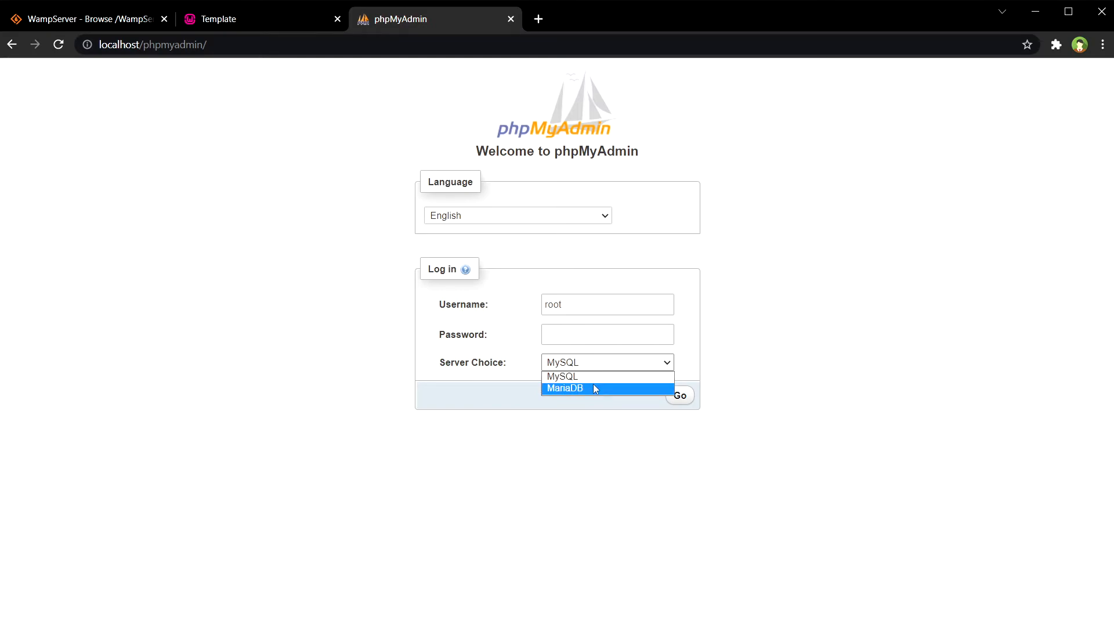
pyautogui.click(564, 387)
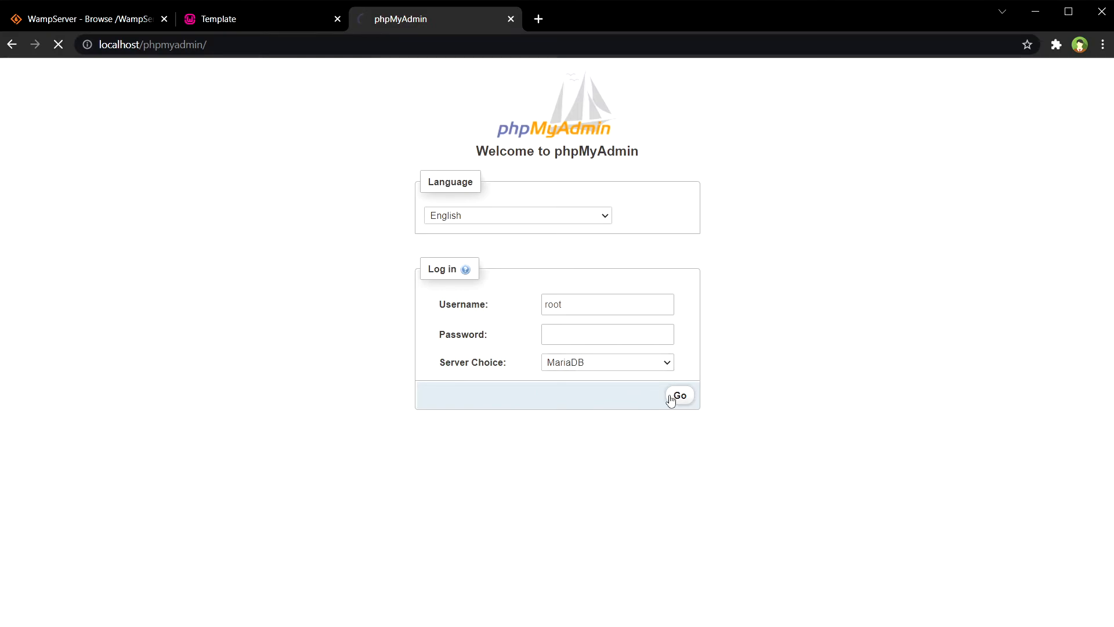
pyautogui.click(679, 395)
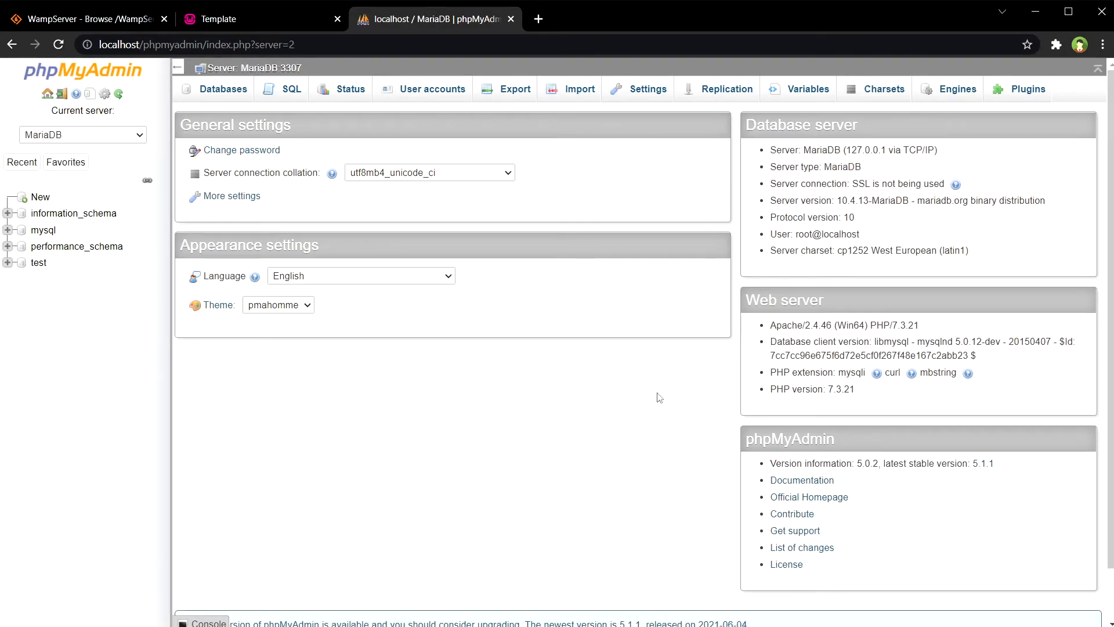
pyautogui.moveTo(77, 246)
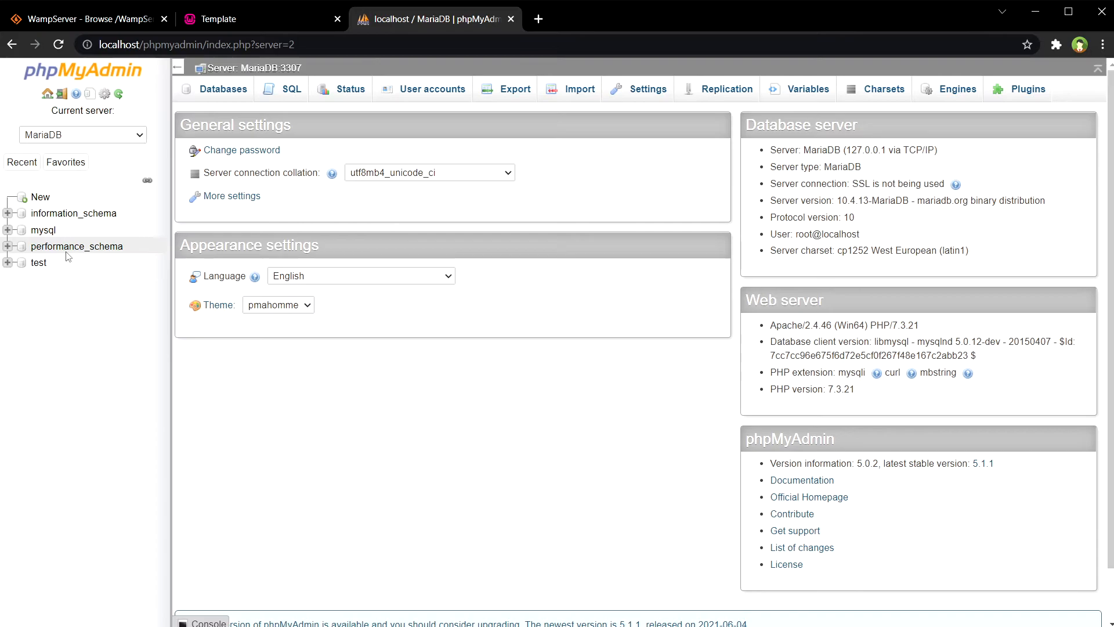
# - Create the empty database 'testdb' from the Databases page and reach its empty structure view
pyautogui.click(39, 262)
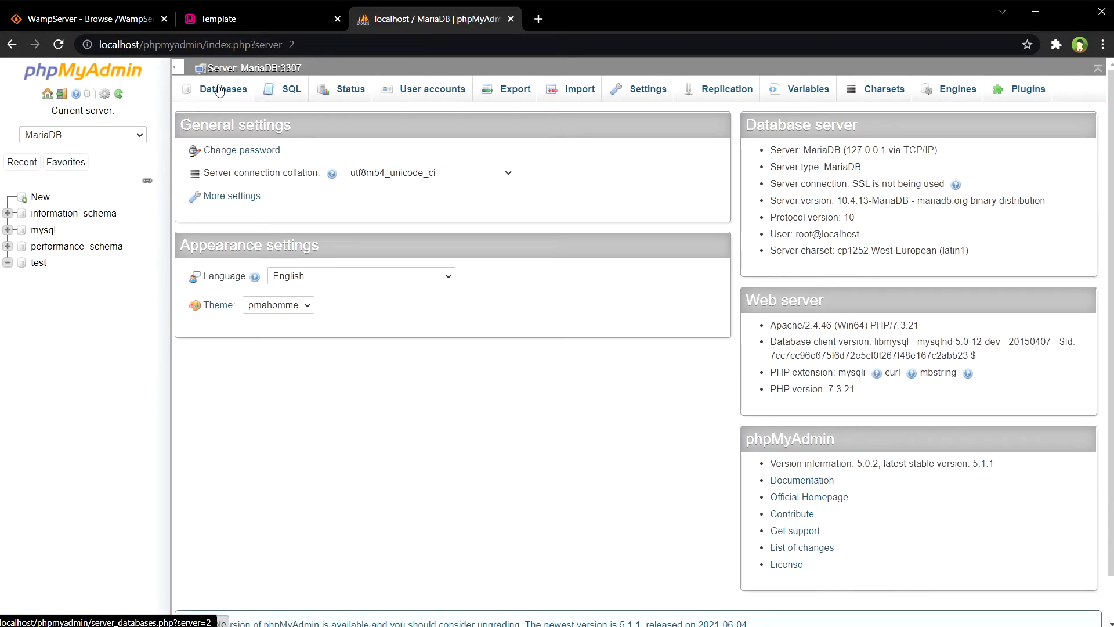
pyautogui.click(223, 90)
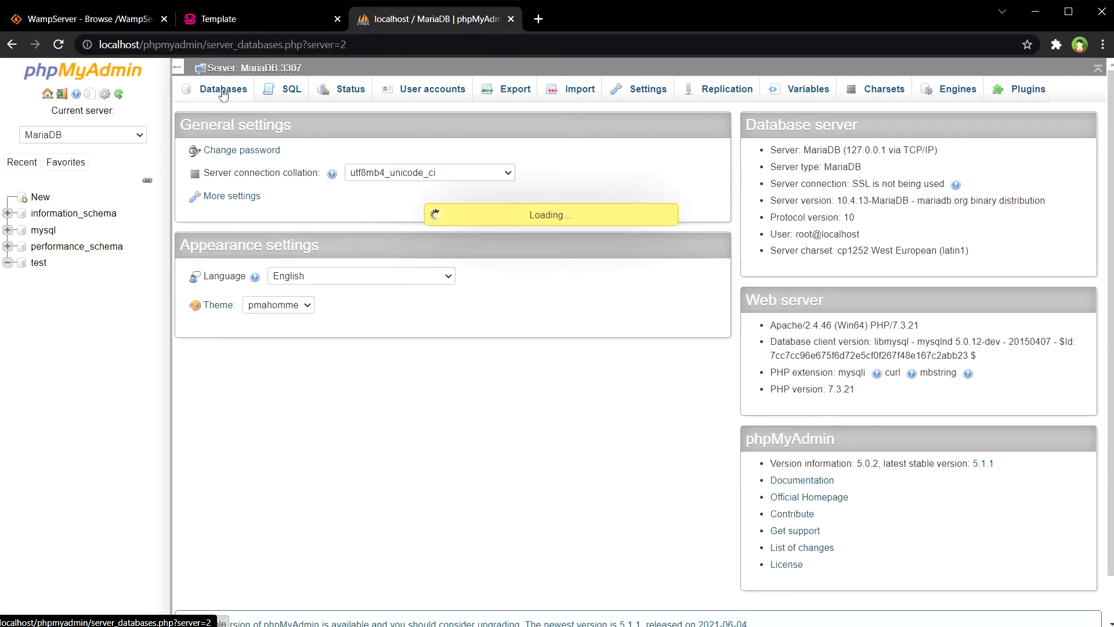
pyautogui.click(223, 90)
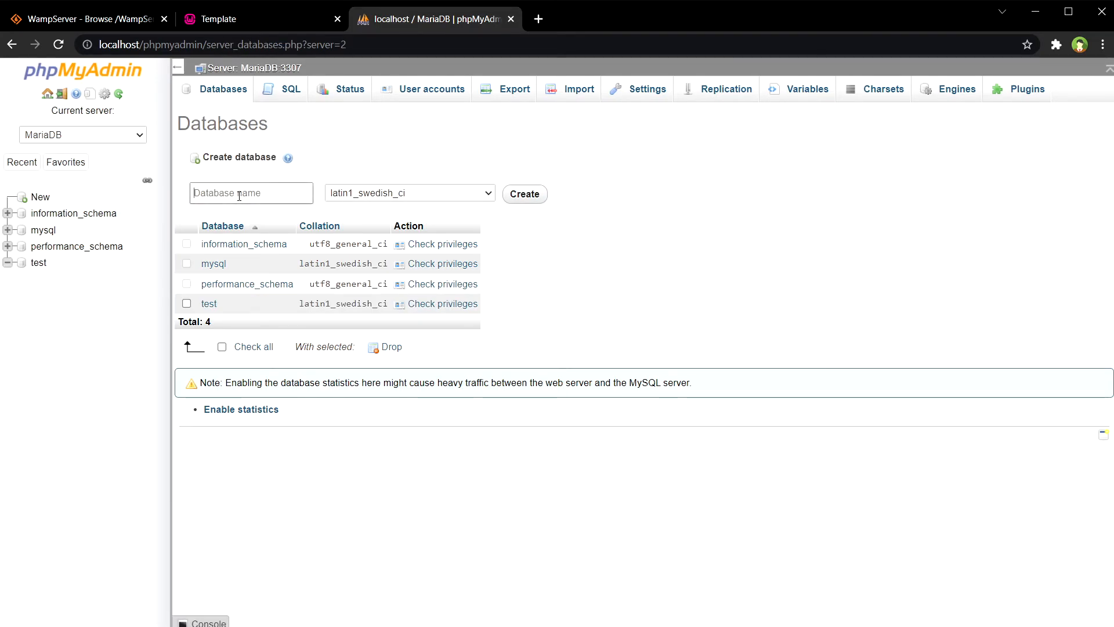
pyautogui.write('testdb')
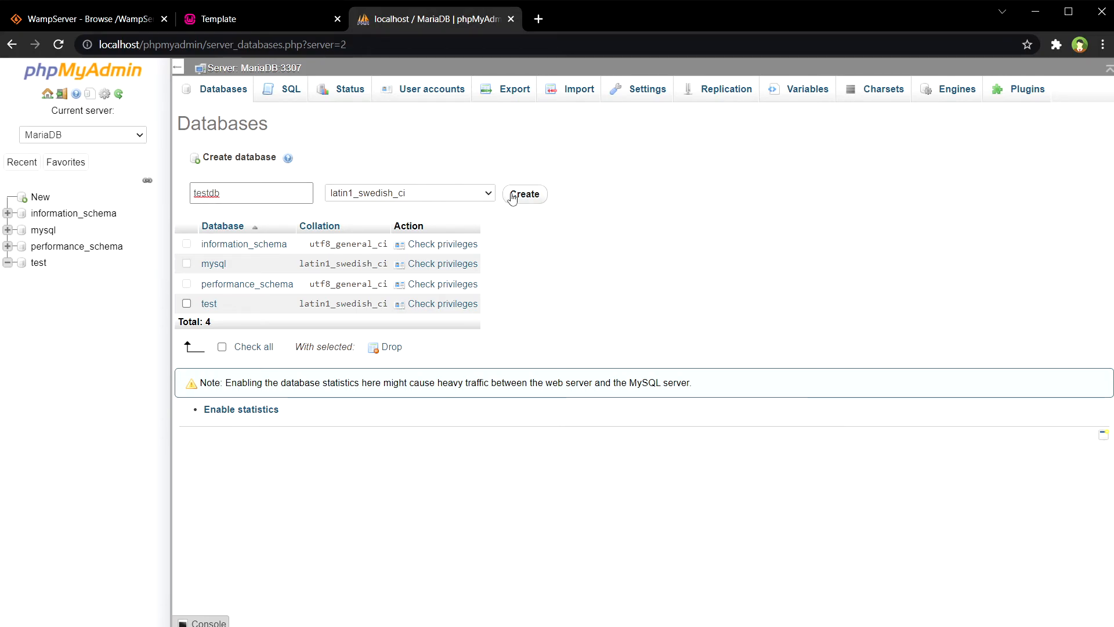
pyautogui.click(524, 194)
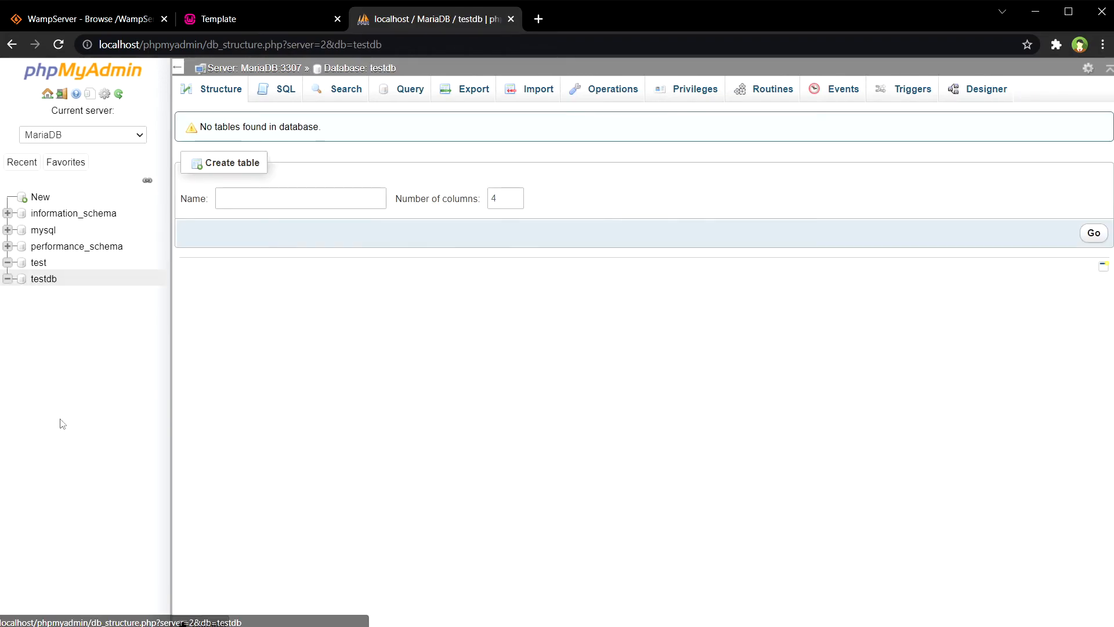
pyautogui.click(299, 198)
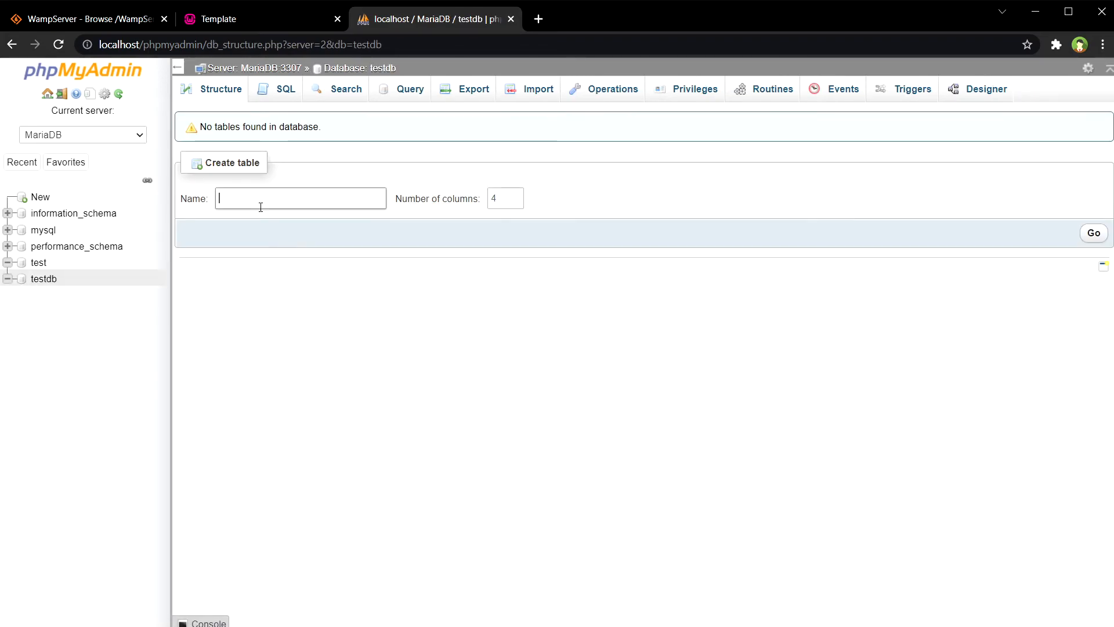
pyautogui.moveTo(274, 202)
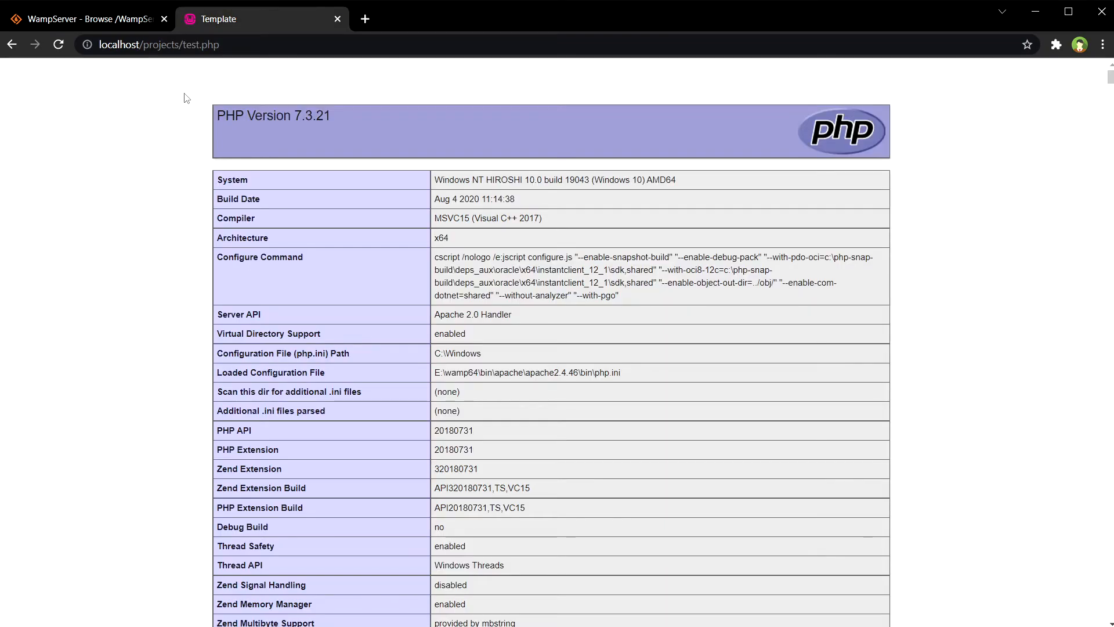
pyautogui.moveTo(244, 130)
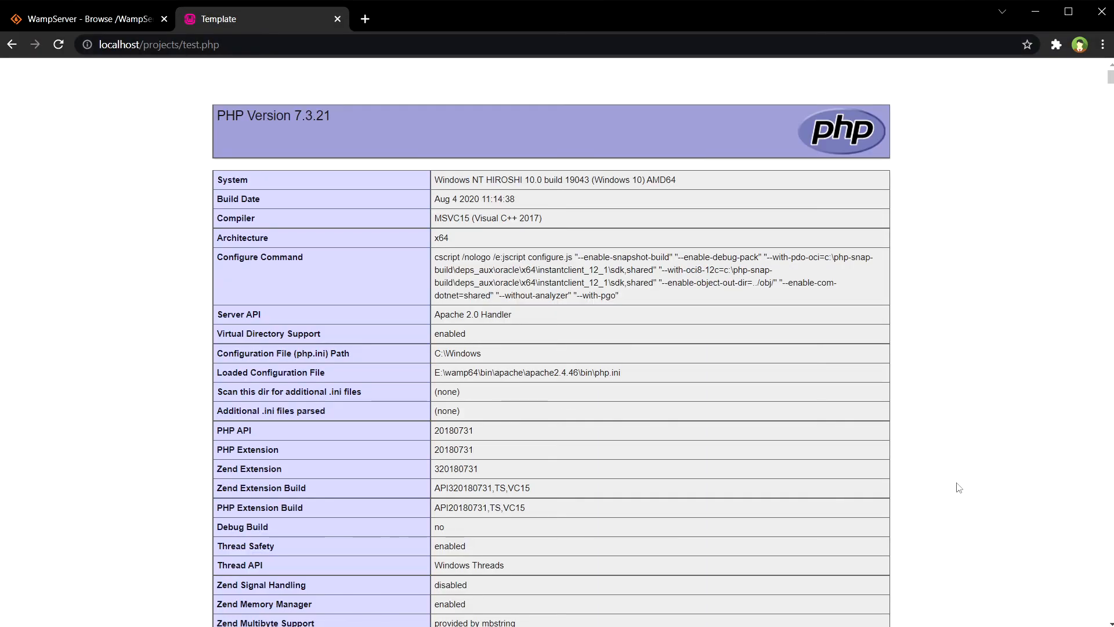
pyautogui.moveTo(958, 502)
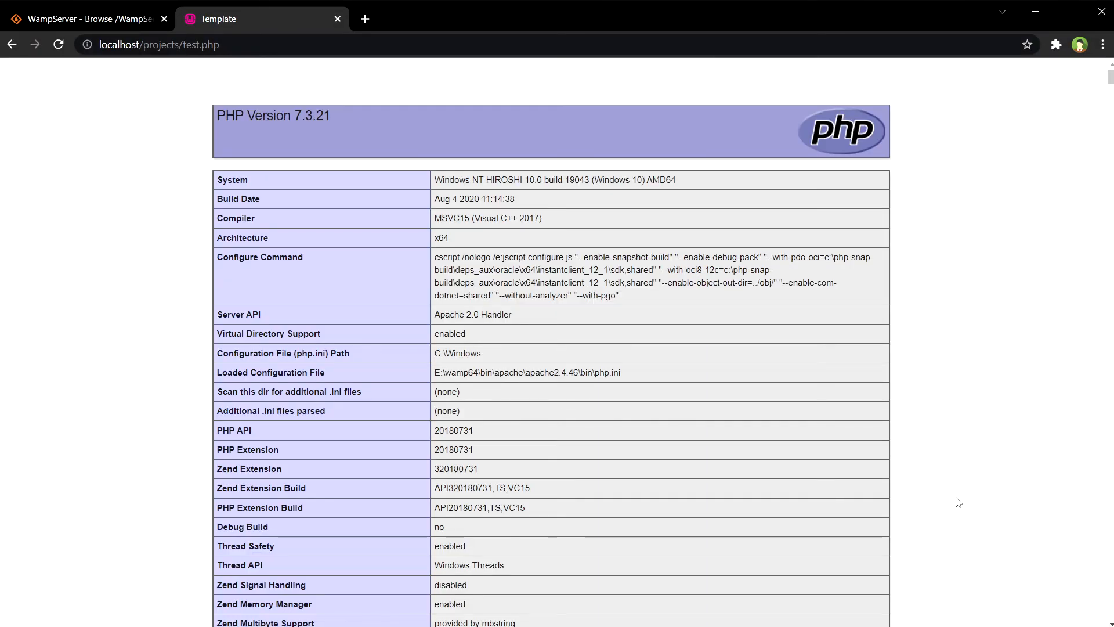
# - Reload localhost/projects/test.php and confirm it fails with ERR_CONNECTION_REFUSED
pyautogui.click(58, 44)
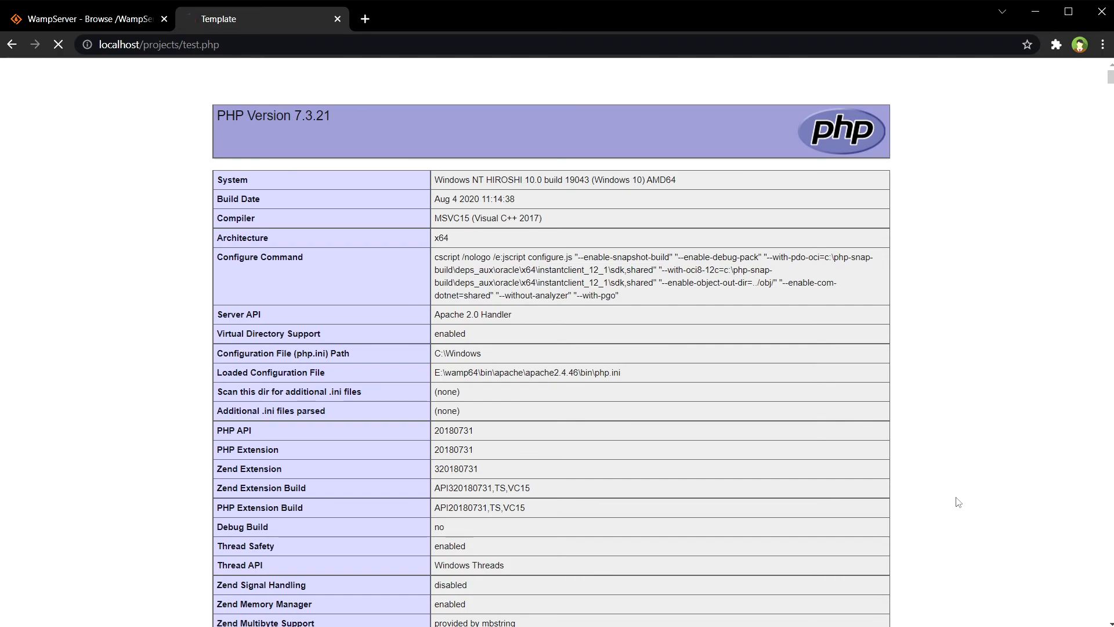
pyautogui.click(58, 44)
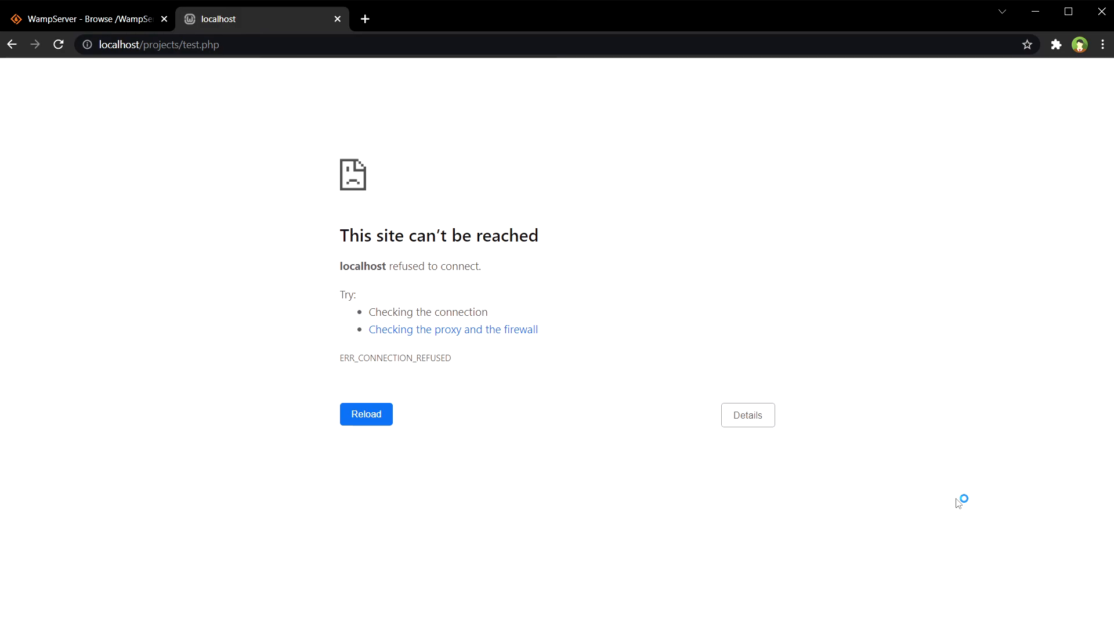
pyautogui.moveTo(955, 501)
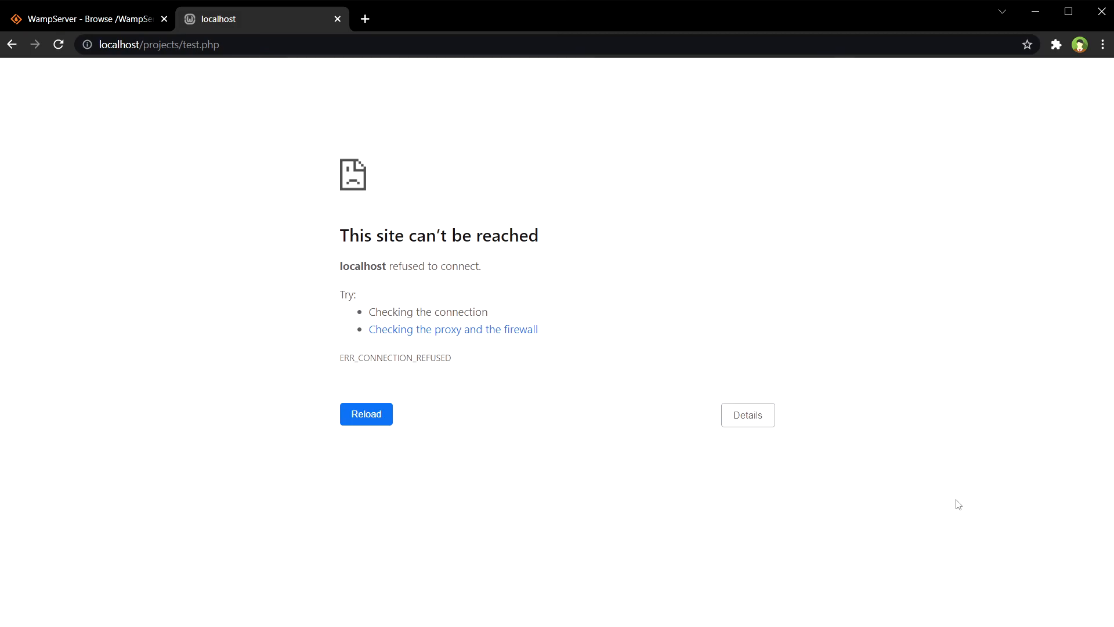
pyautogui.moveTo(972, 490)
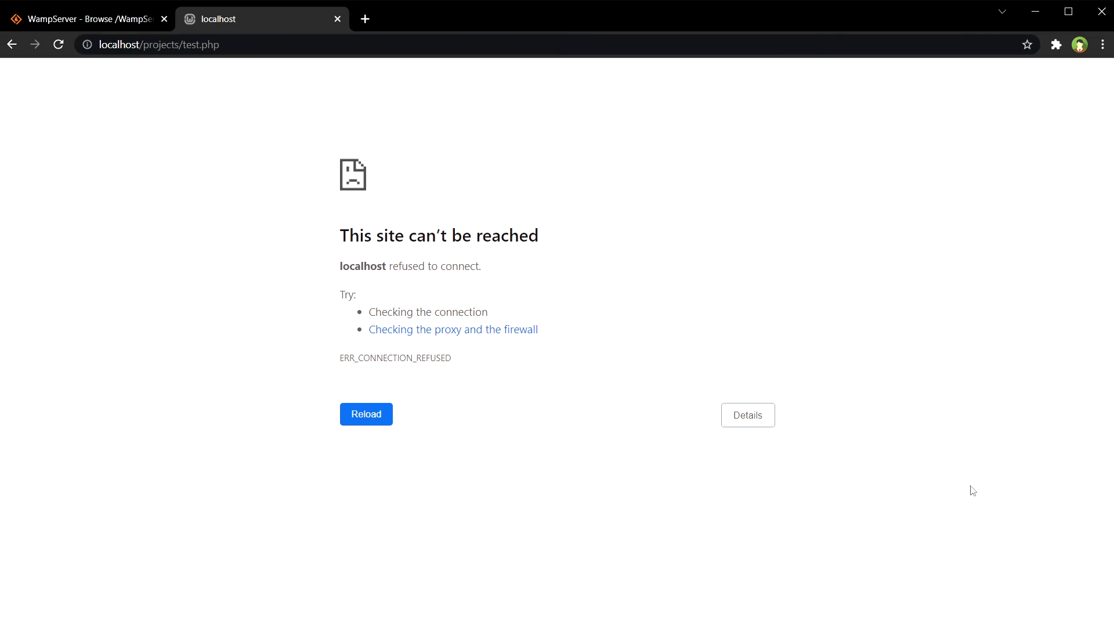